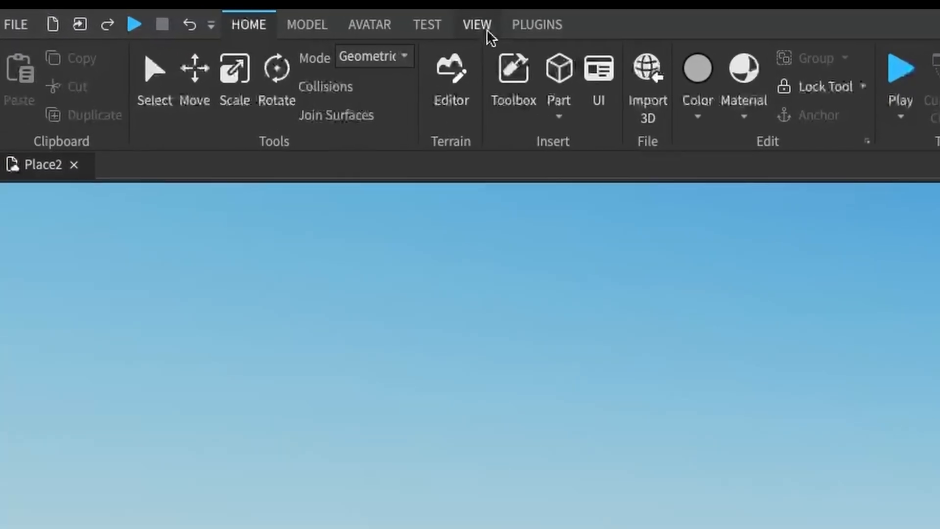
Step: Show the Explorer panel and insert a ScreenGui under StarterGui
{"action": "left_click", "coordinate": [476, 24]}
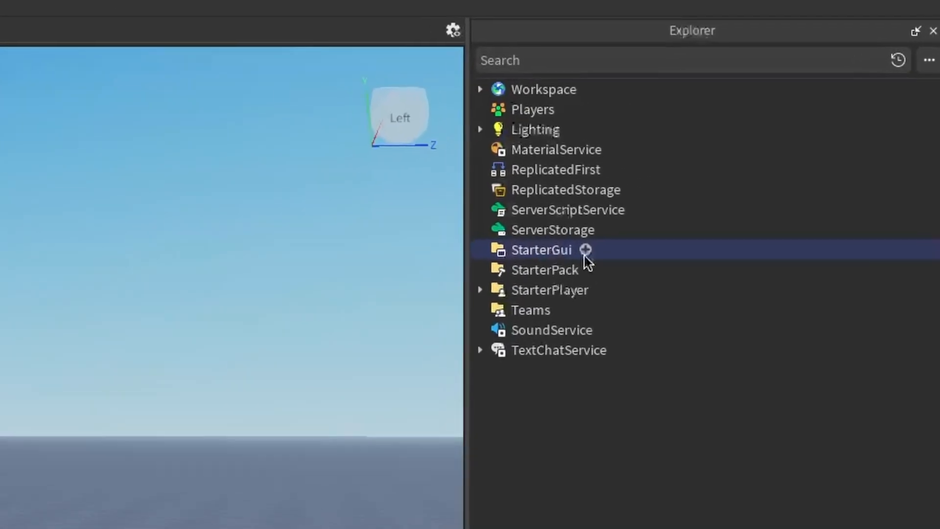
{"action": "left_click", "coordinate": [585, 249]}
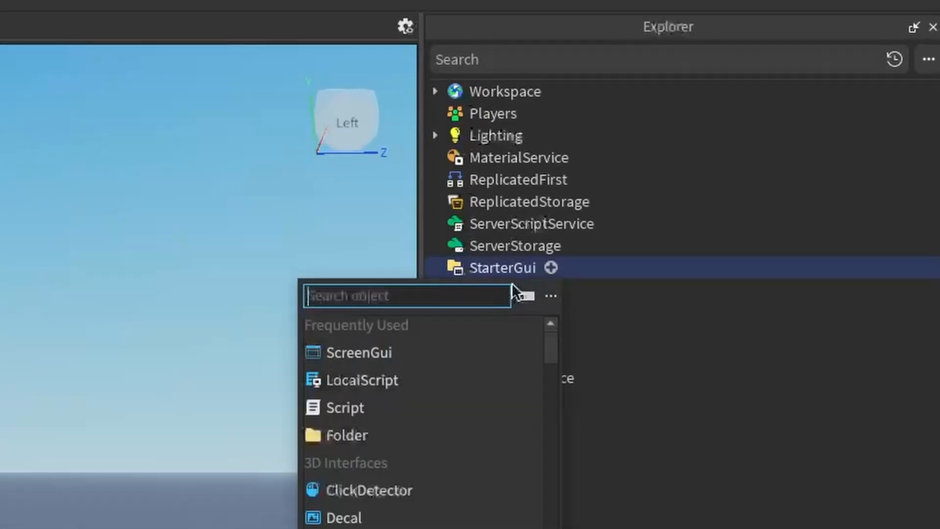
{"action": "left_click", "coordinate": [358, 352]}
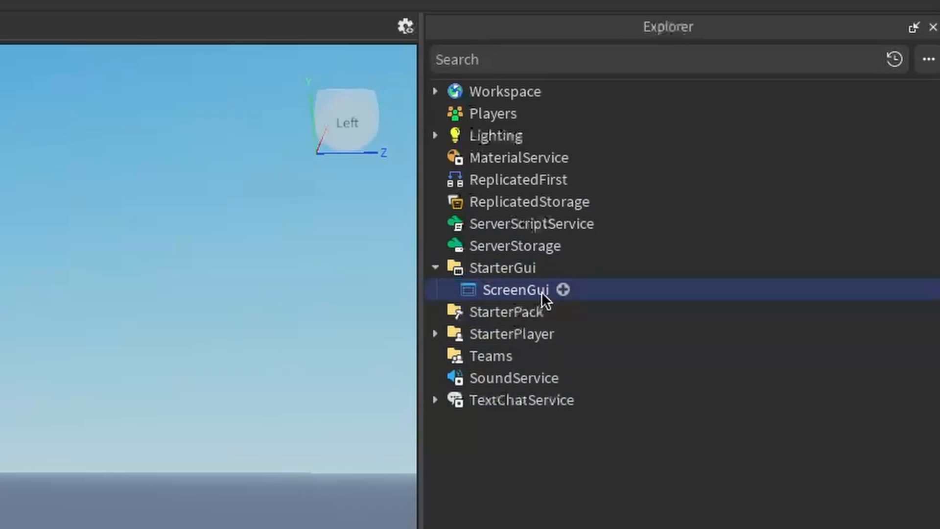
Step: Insert a TextLabel into the ScreenGui and rename it 'Message'
{"action": "left_click", "coordinate": [562, 290]}
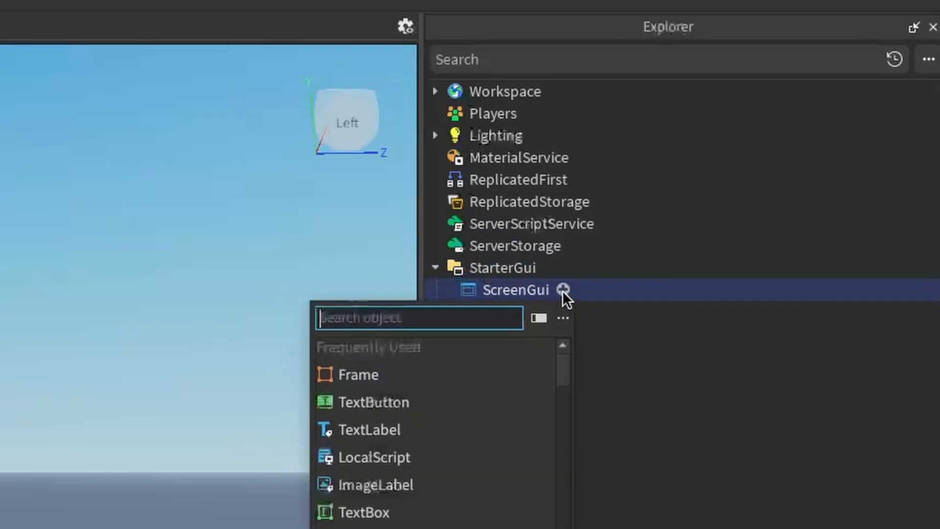
{"action": "left_click", "coordinate": [368, 430]}
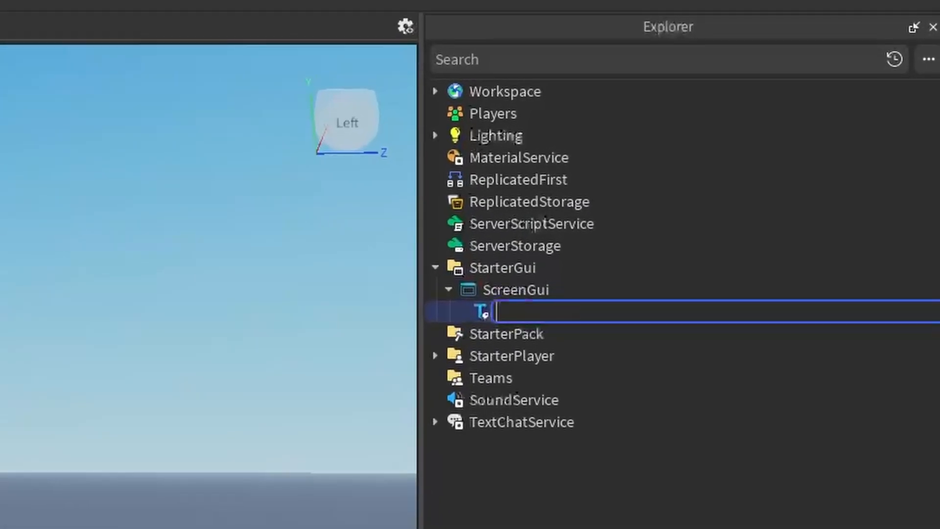
{"action": "type", "text": "Message"}
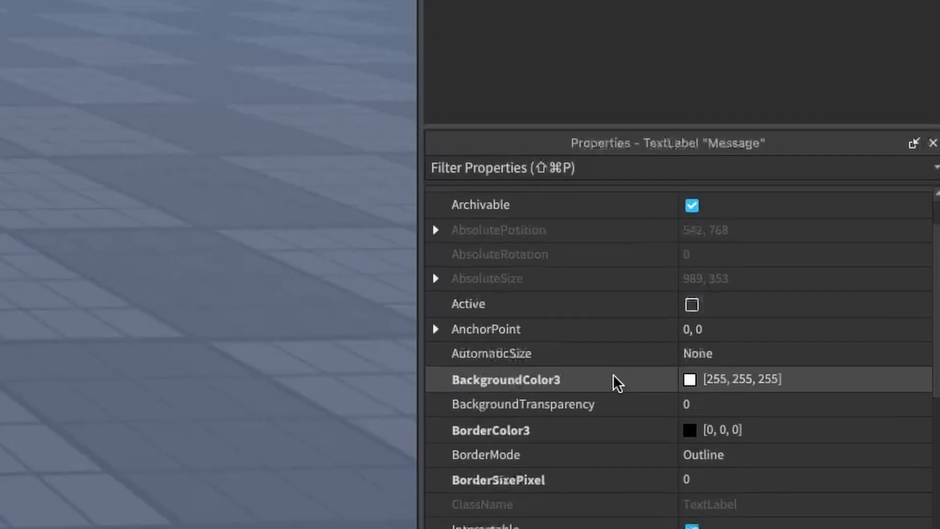
Step: Edit the Message label's background colour and move down to its text properties
{"action": "left_click", "coordinate": [507, 379]}
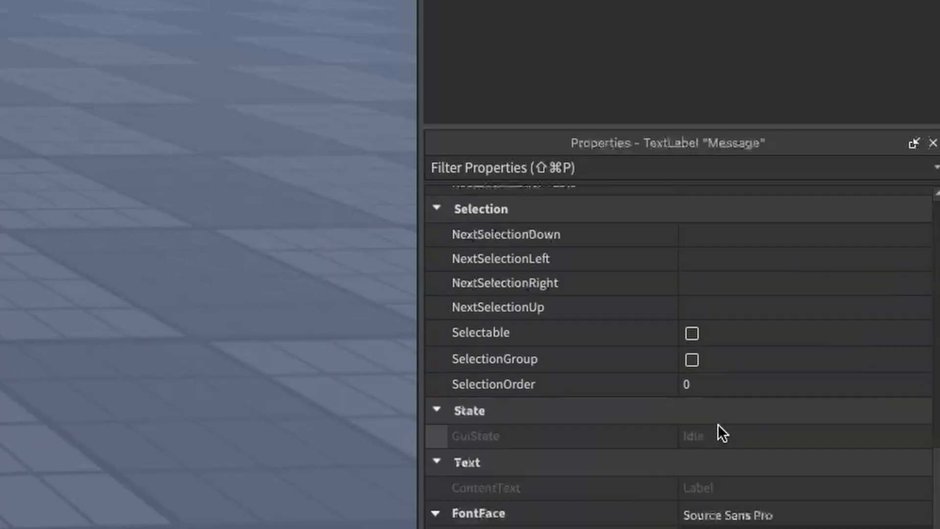
{"action": "scroll", "scroll_direction": "down", "scroll_amount": 3}
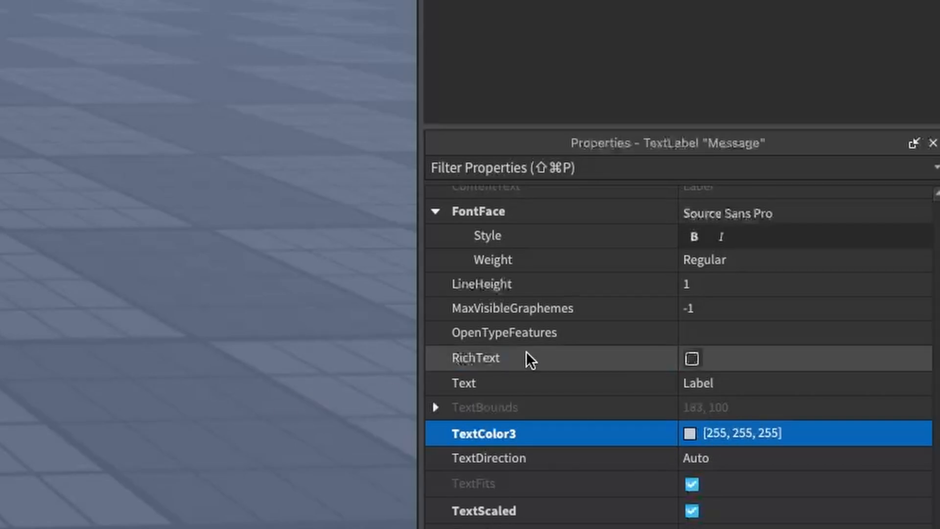
{"action": "mouse_move", "coordinate": [626, 350]}
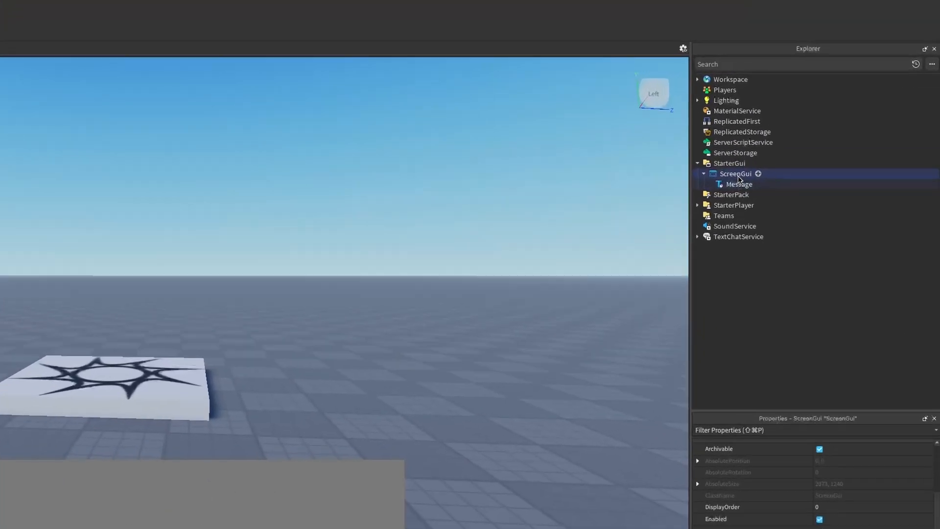
Step: Insert a LocalScript into the ScreenGui and rename it 'TypewriterEffect'
{"action": "left_click", "coordinate": [758, 173]}
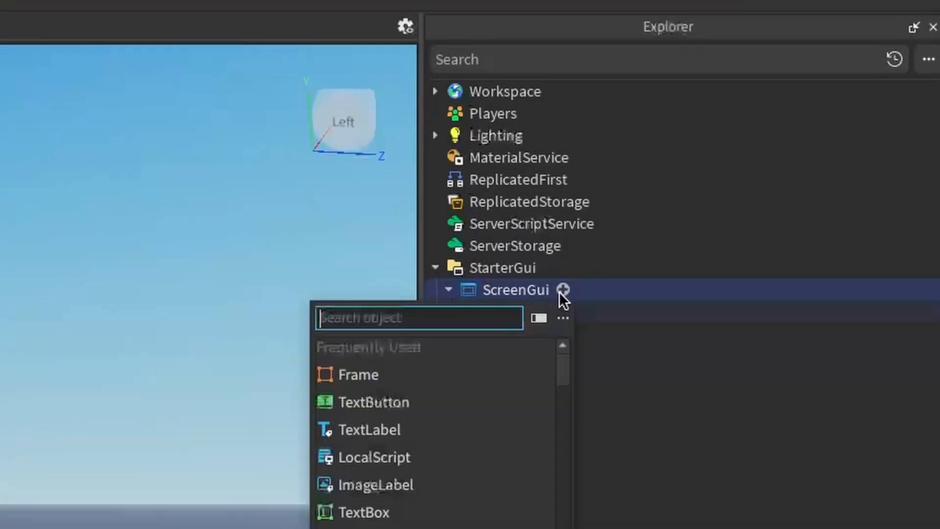
{"action": "type", "text": "lo"}
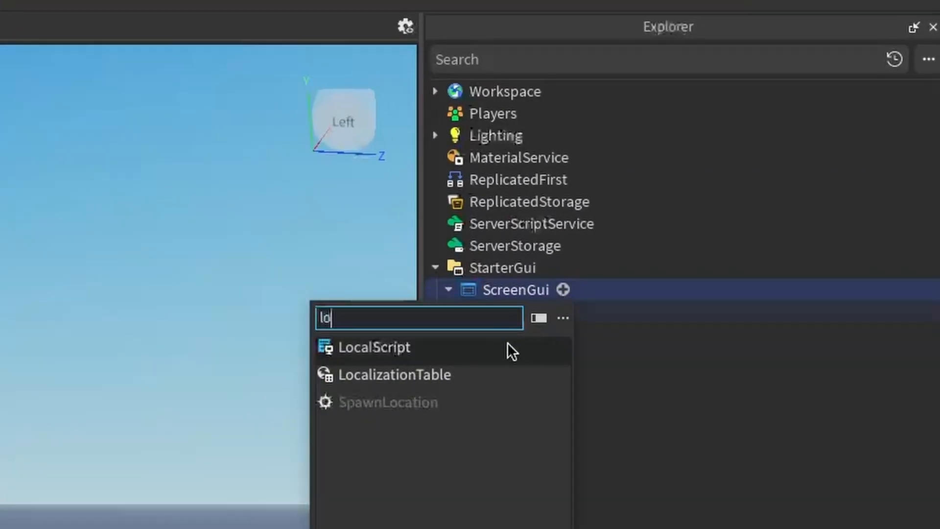
{"action": "left_click", "coordinate": [376, 347]}
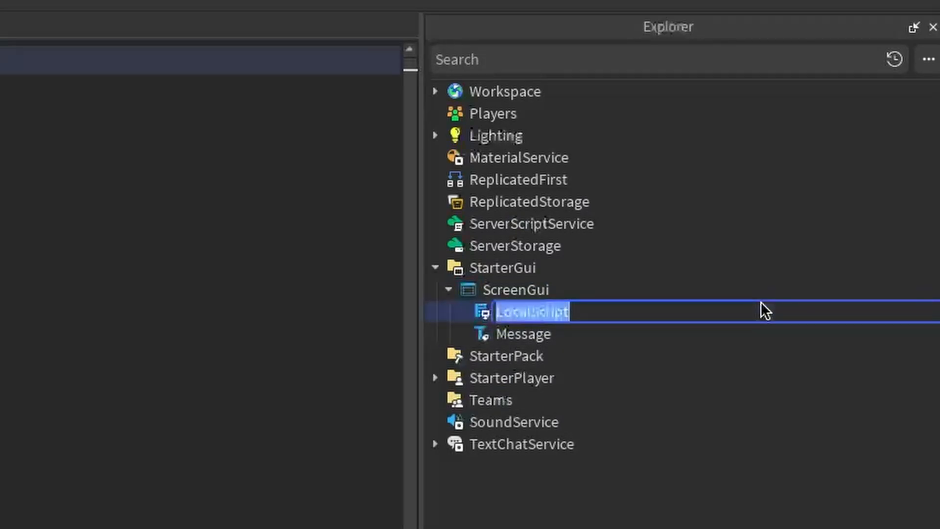
{"action": "type", "text": "Typewrit"}
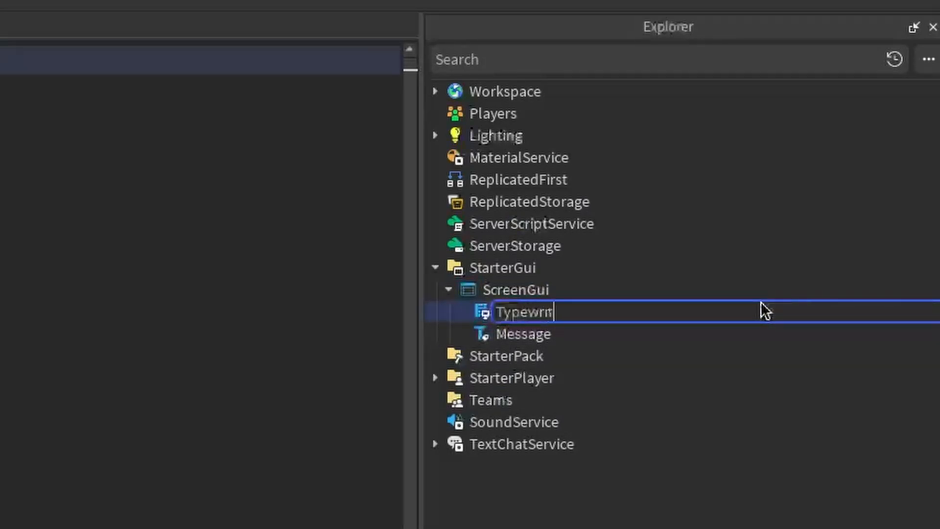
{"action": "key", "text": "Enter"}
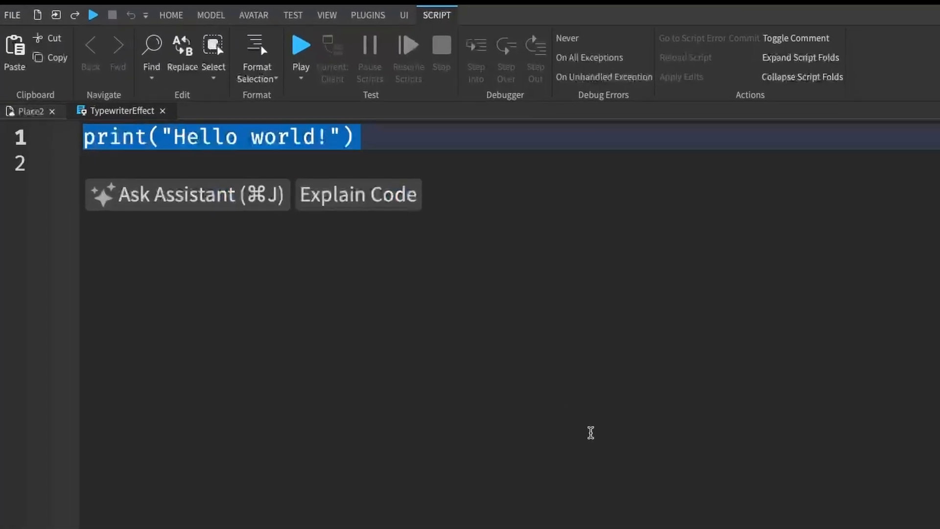
Step: Write a Variables section declaring textLabel as the Message label and message as 'Subscribe to OnFireRobloxScripting'
{"action": "type", "text": "--//"}
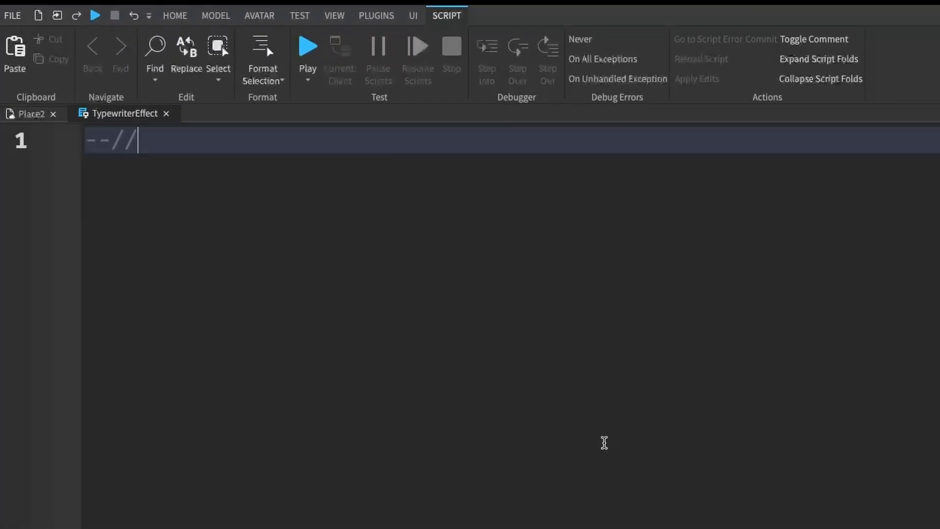
{"action": "type", "text": "Variables"}
{"action": "type", "text": "local textLabel = script.Parent:WaitForChild(\"\")"}
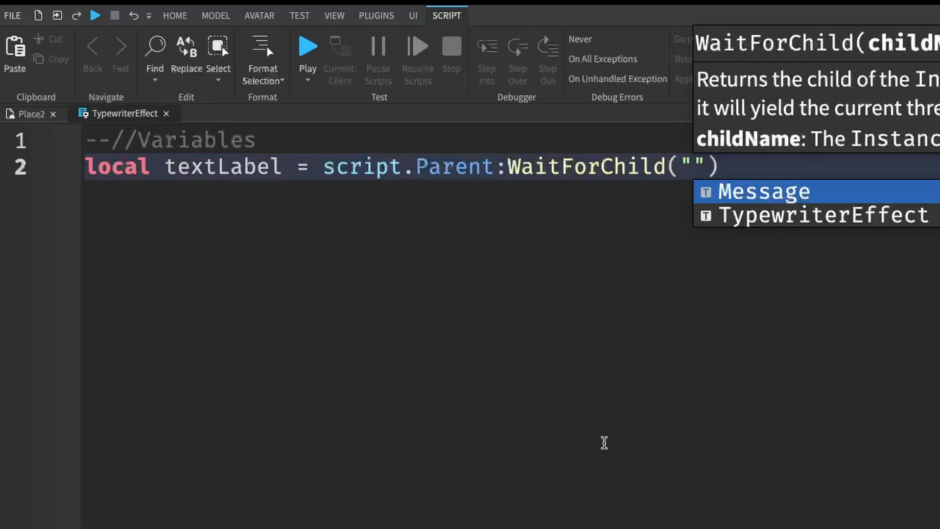
{"action": "left_click", "coordinate": [761, 191]}
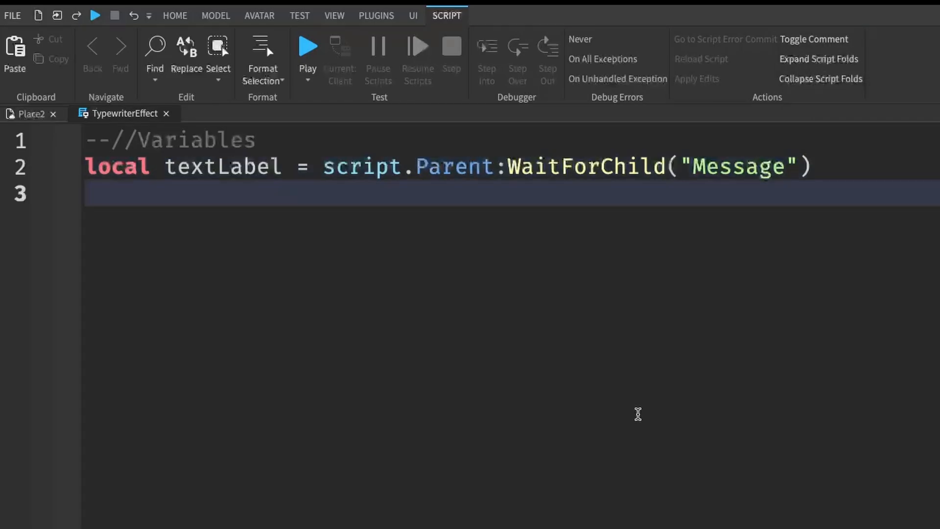
{"action": "type", "text": "local mess"}
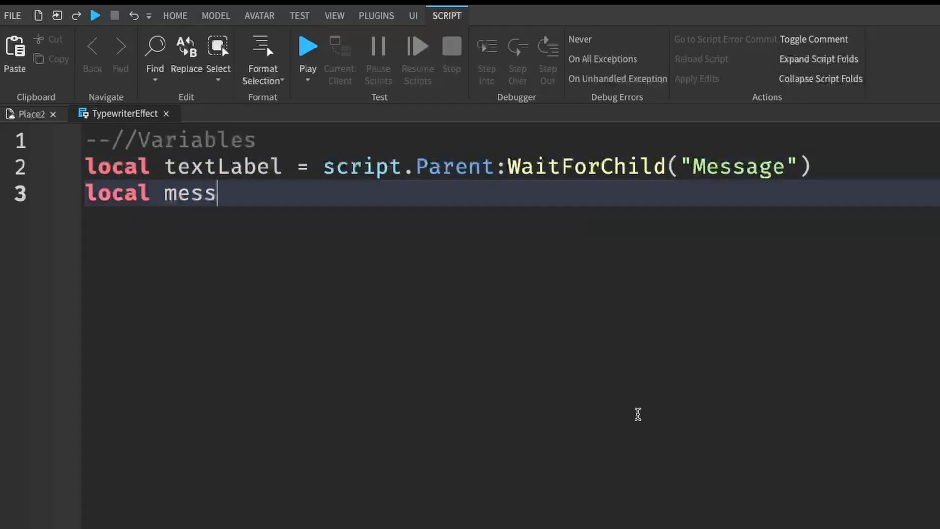
{"action": "type", "text": "age = \""}
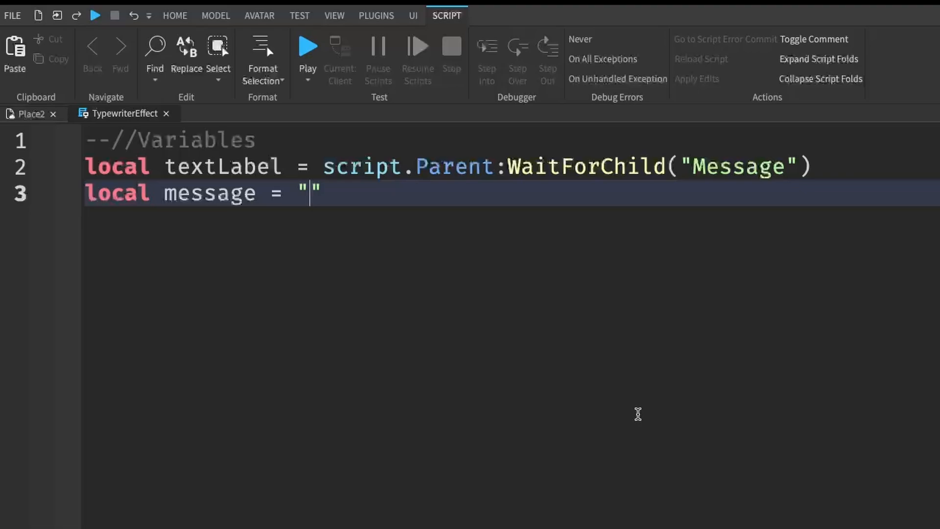
{"action": "type", "text": "Subscr"}
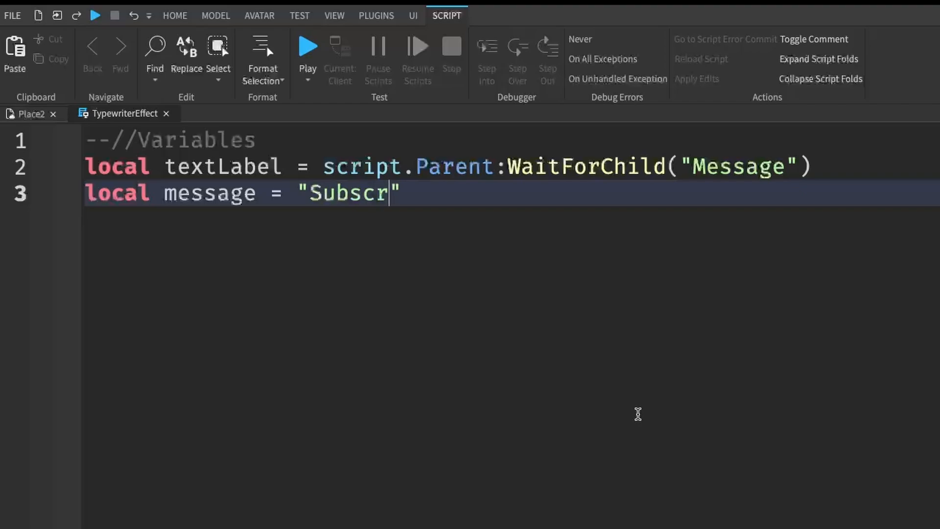
{"action": "type", "text": "ibe to OnFireR"}
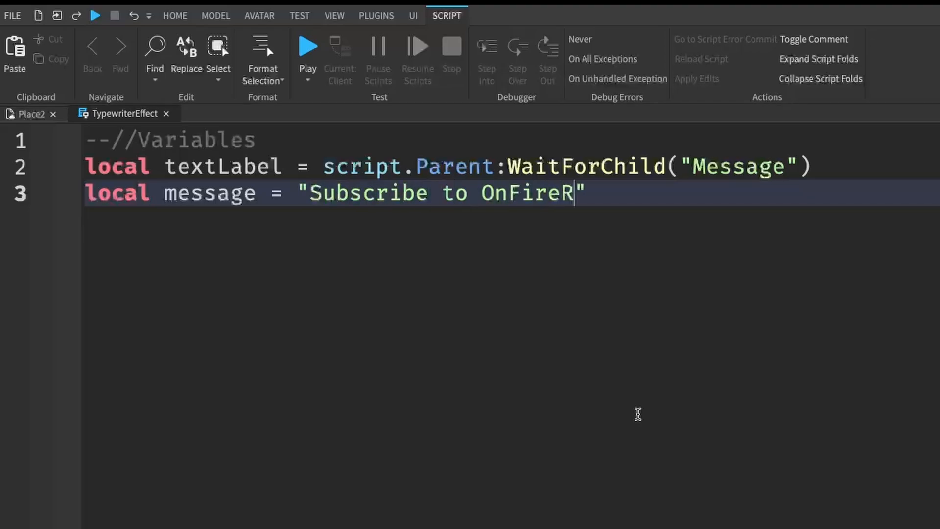
{"action": "type", "text": "obloxScripting"}
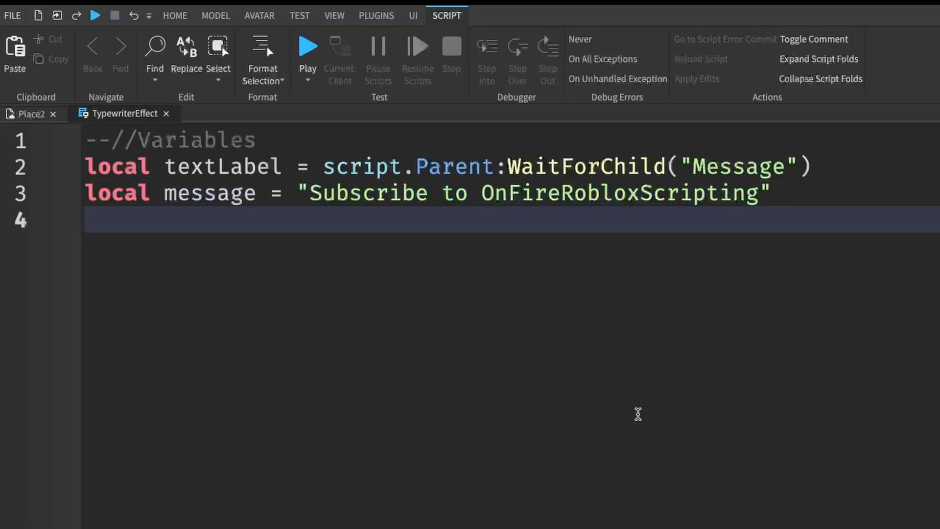
Step: Declare local speed = 0.05 and start a new section below the variables
{"action": "type", "text": "local speed"}
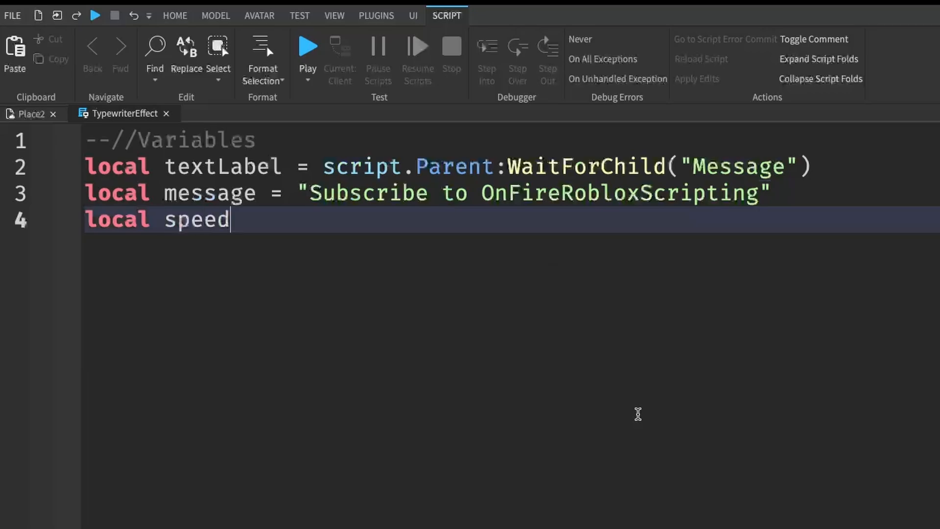
{"action": "type", "text": "="}
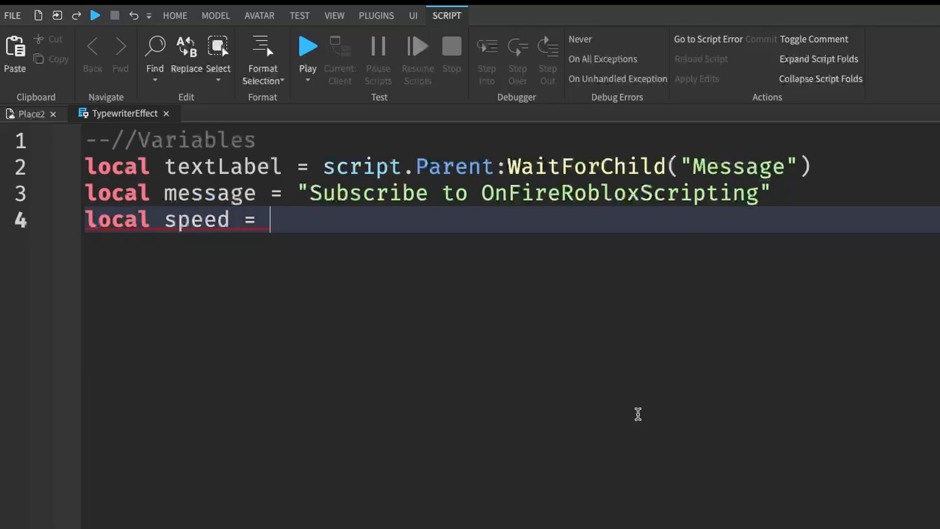
{"action": "type", "text": "0.0"}
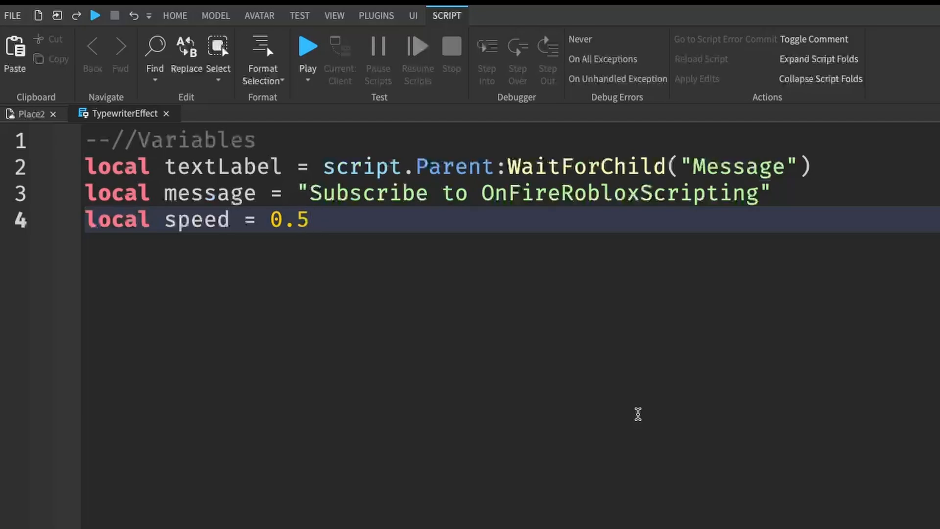
{"action": "key", "text": "Backspace"}
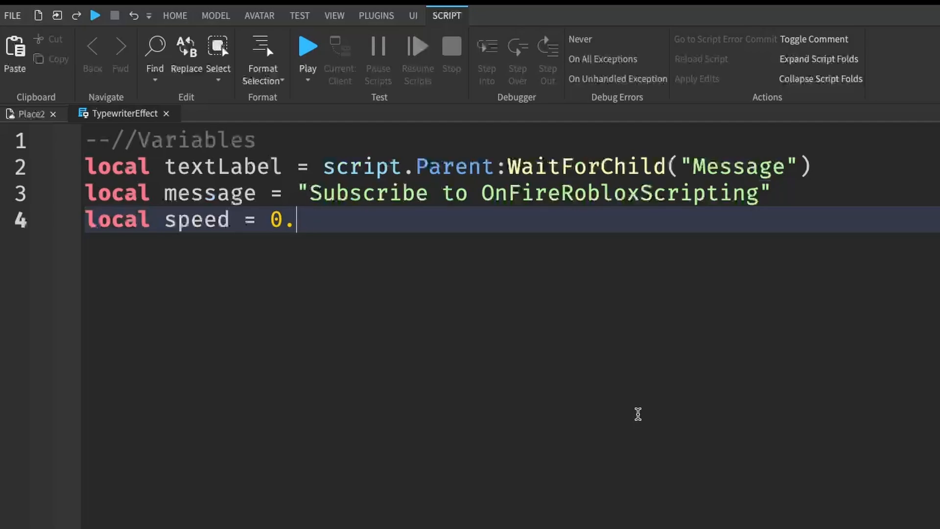
{"action": "type", "text": "05"}
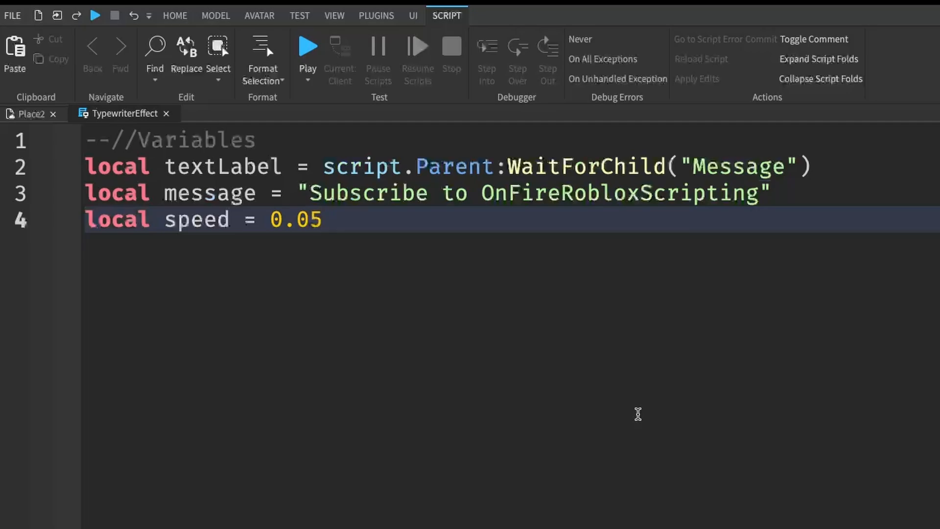
{"action": "key", "text": "Enter"}
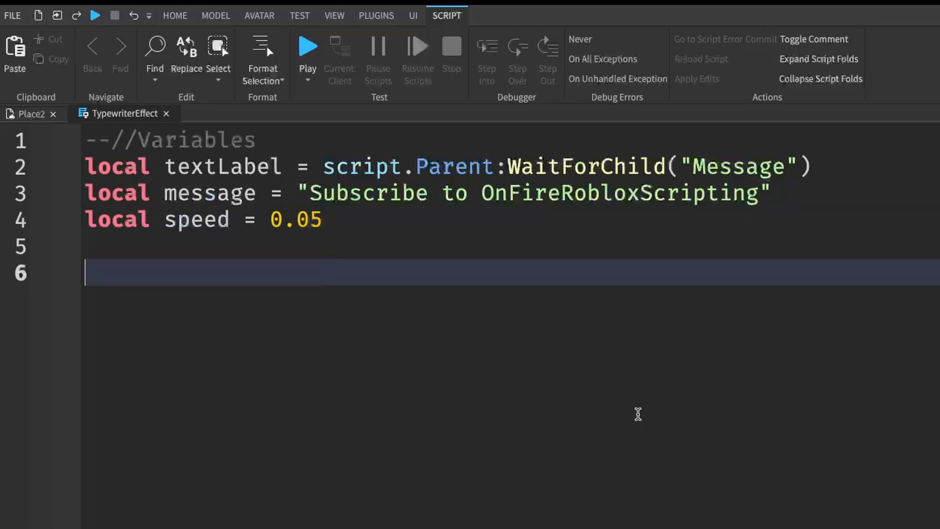
Step: Add a --//Functions comment and begin local function typewriter(textLabel, fullText
{"action": "type", "text": "--//Fu"}
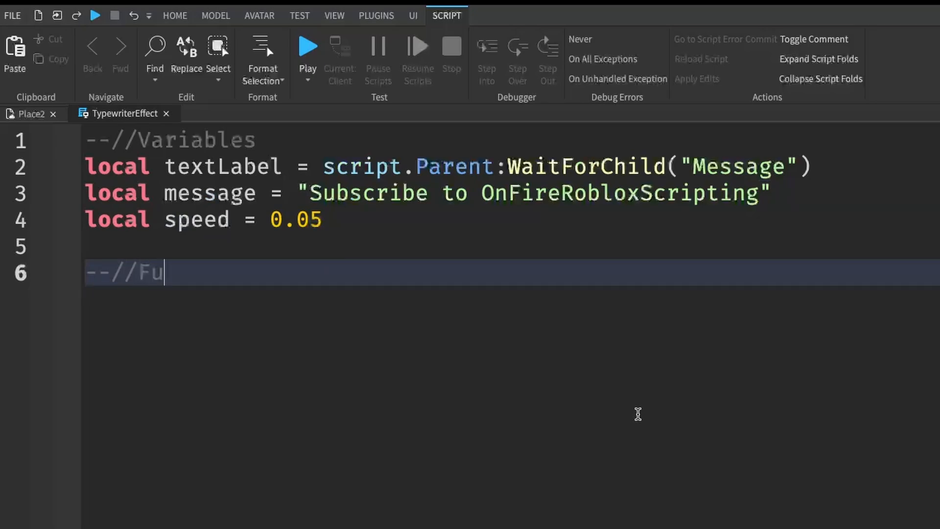
{"action": "type", "text": "nctions"}
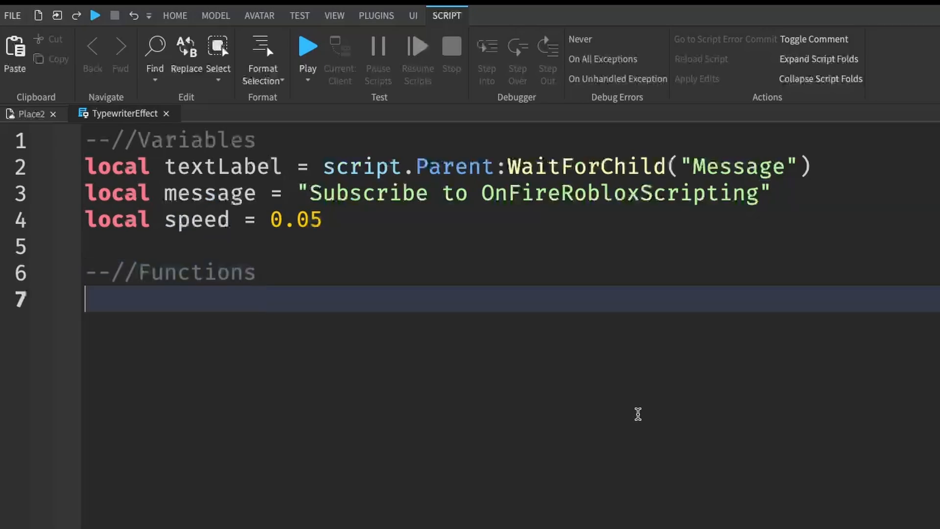
{"action": "type", "text": "local function ty"}
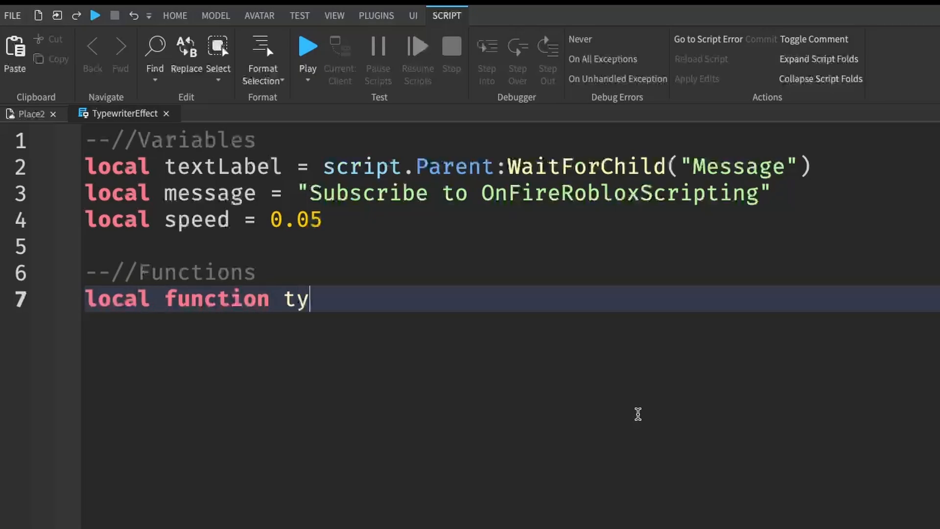
{"action": "type", "text": "pewrit"}
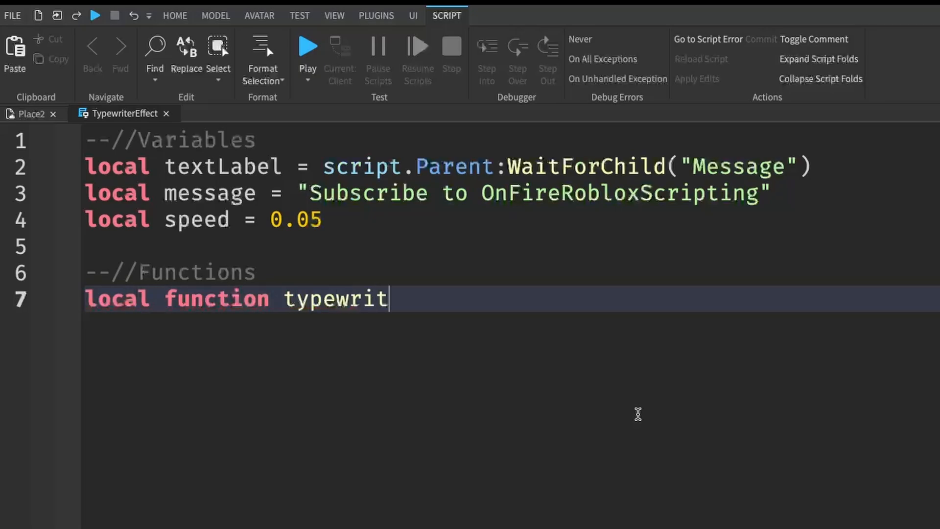
{"action": "type", "text": "er()"}
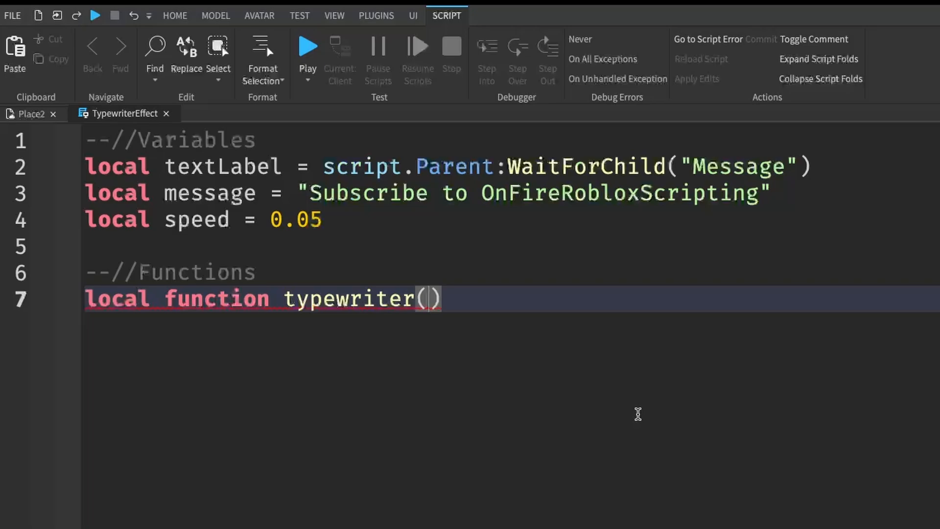
{"action": "type", "text": "textLabel,"}
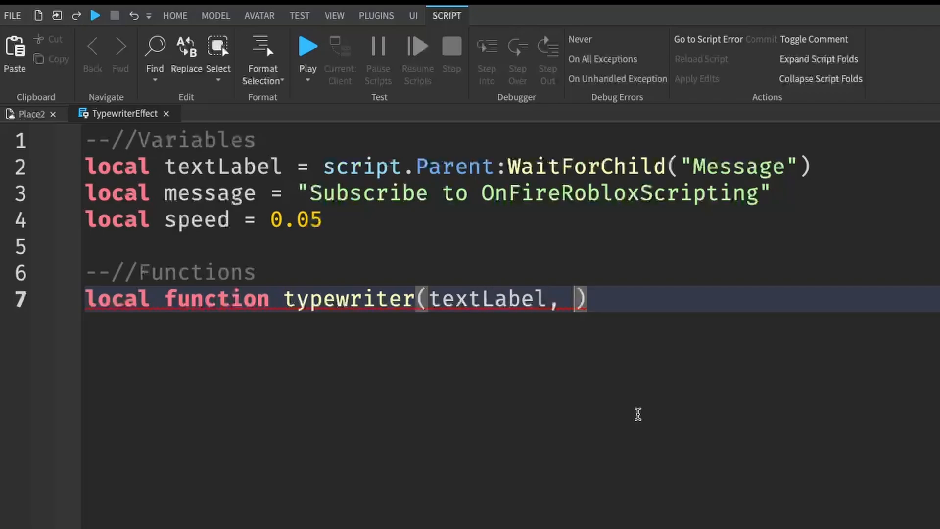
{"action": "type", "text": "fullText"}
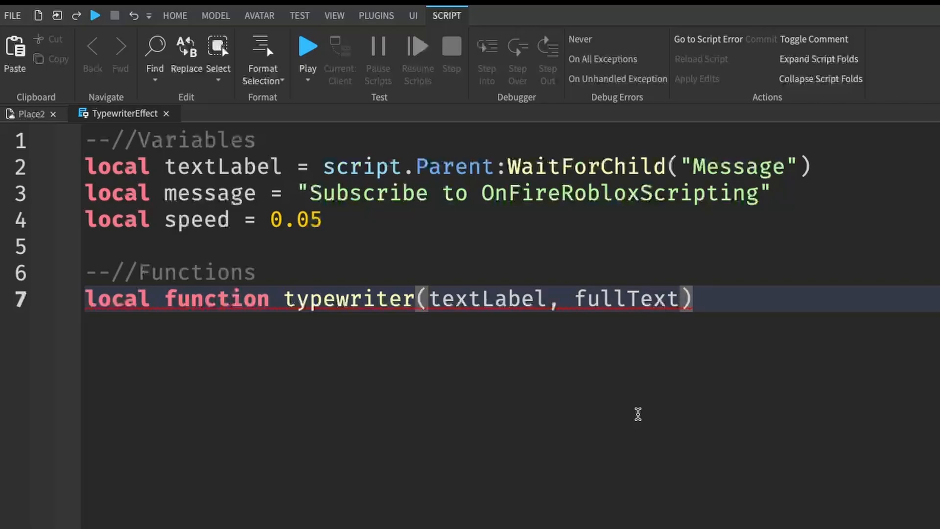
Step: Finish the parameters with typingSpeed and set textLabel.Text = "" in the function body
{"action": "type", "text": ", typi"}
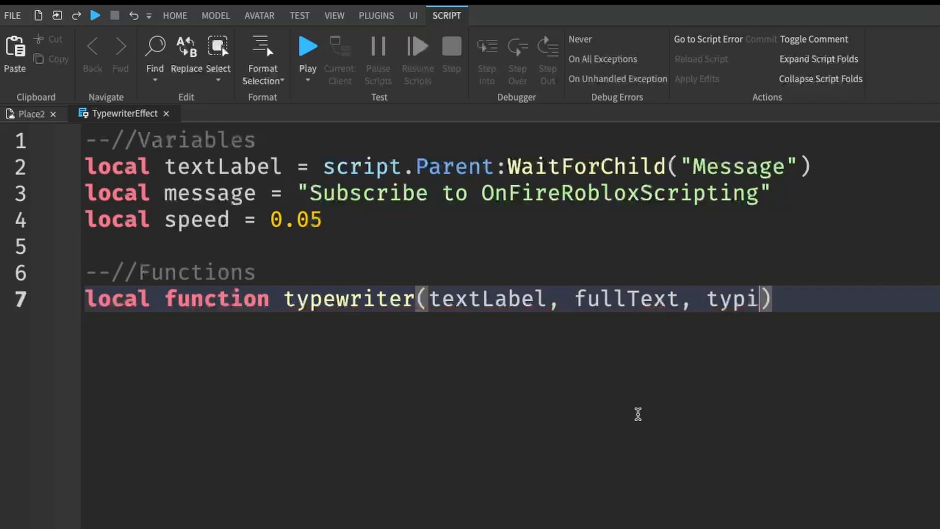
{"action": "type", "text": "ngSpeed"}
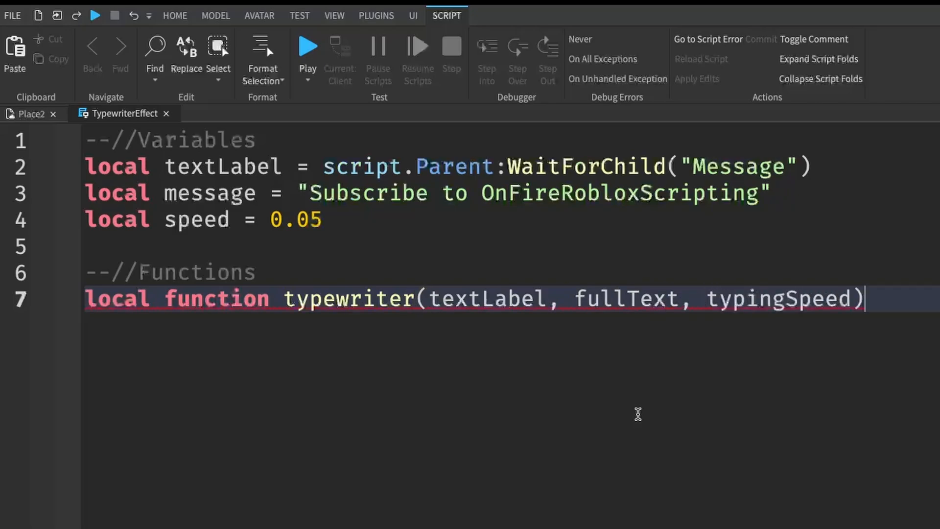
{"action": "key", "text": "enter"}
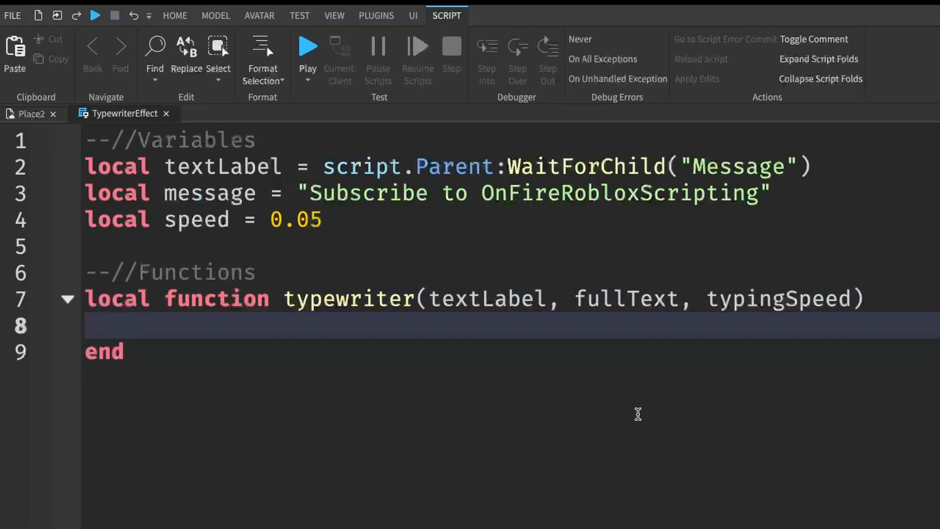
{"action": "type", "text": "textLabel"}
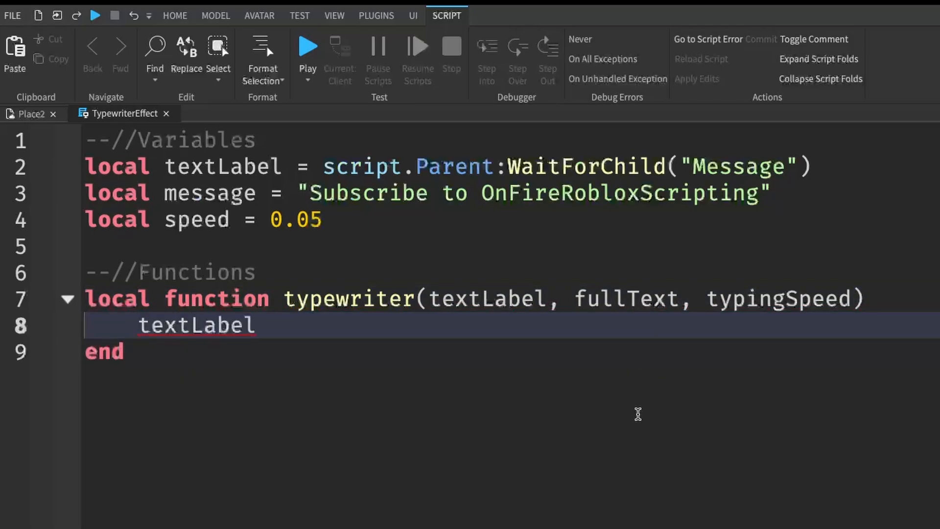
{"action": "type", "text": ".Text"}
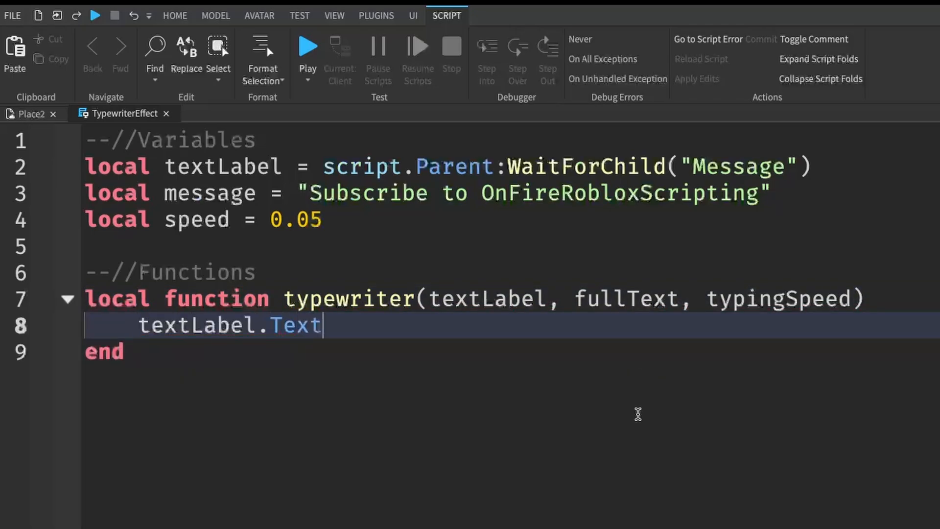
{"action": "type", "text": "= \"\""}
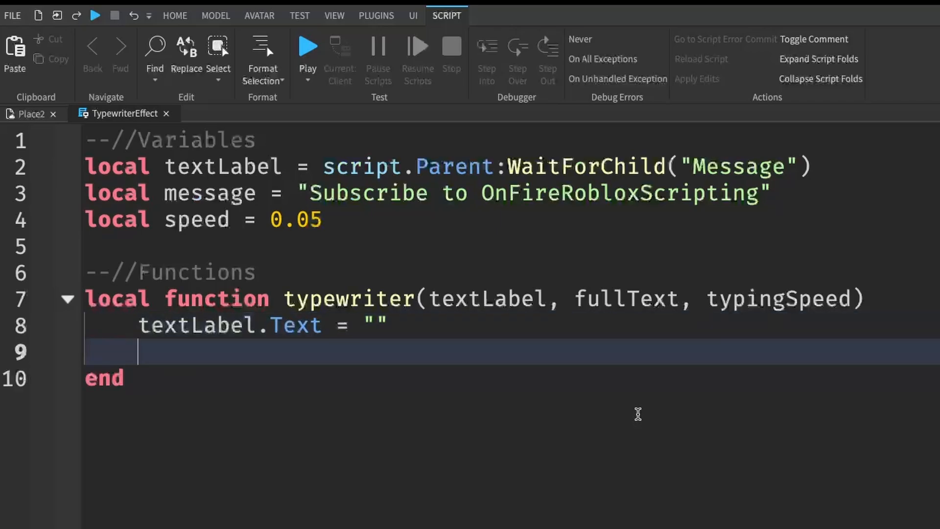
Step: Begin a for i = 1, #fullText loop over every character
{"action": "type", "text": "for"}
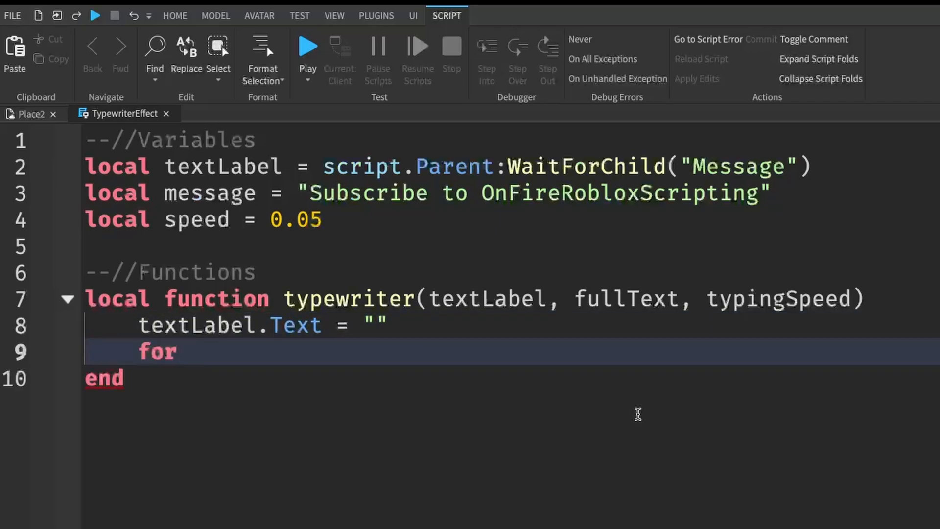
{"action": "type", "text": "i = 1"}
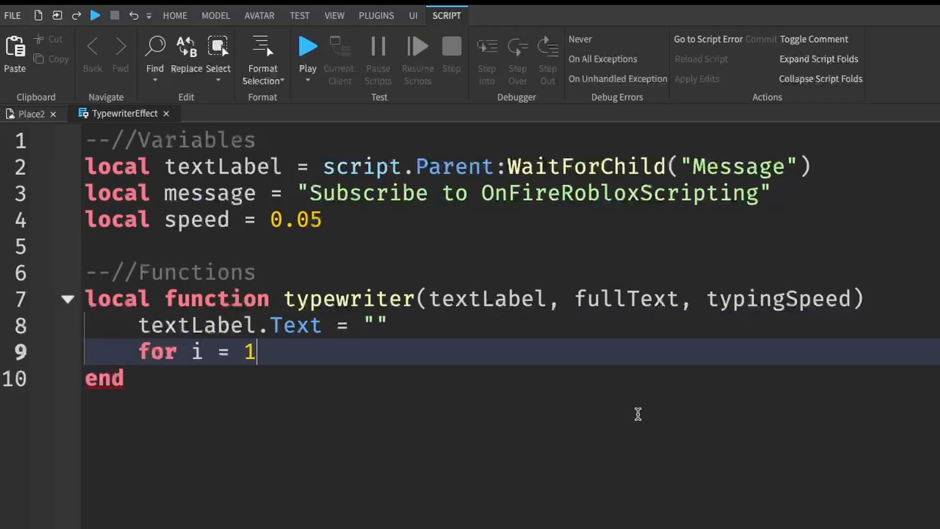
{"action": "type", "text": ", #"}
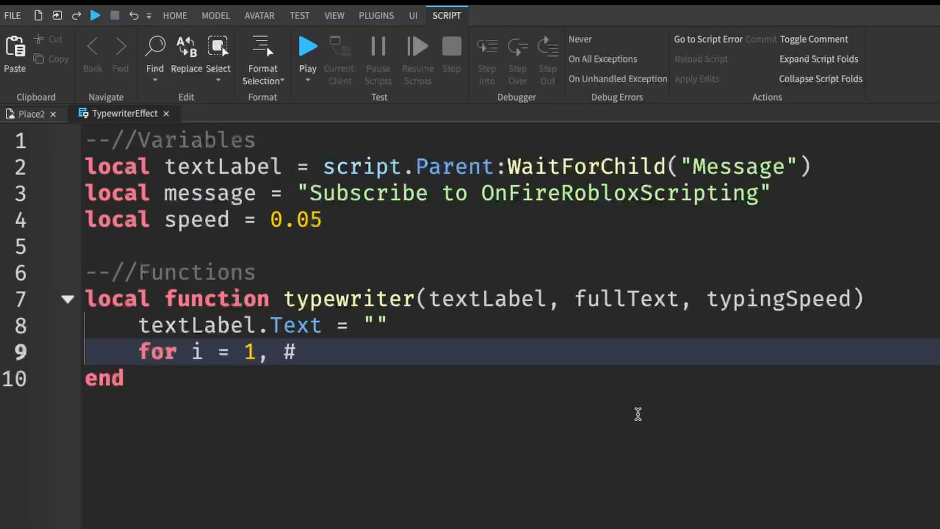
{"action": "type", "text": "fullText do"}
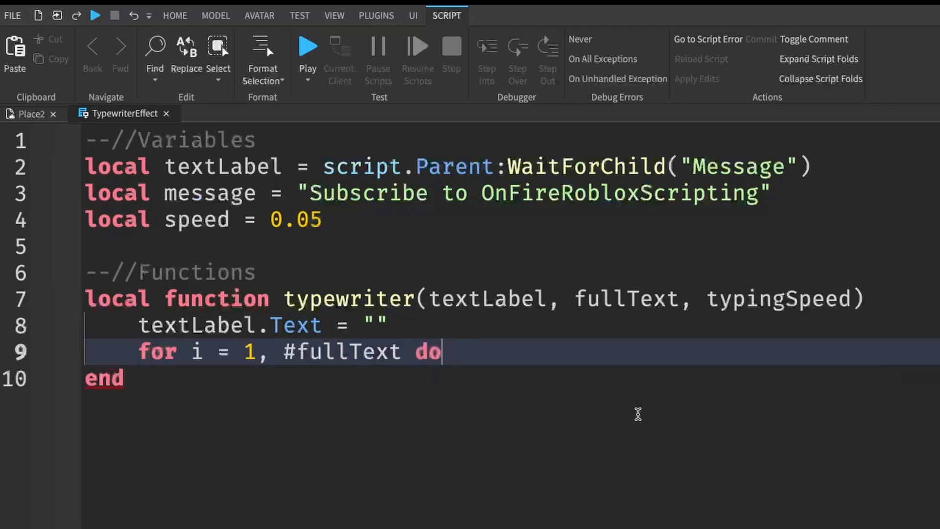
Step: Inside the loop, set textLabel.Text = string.sub(fullText, 1, i) followed by task.wait(typingSpeed)
{"action": "type", "text": "textLabel"}
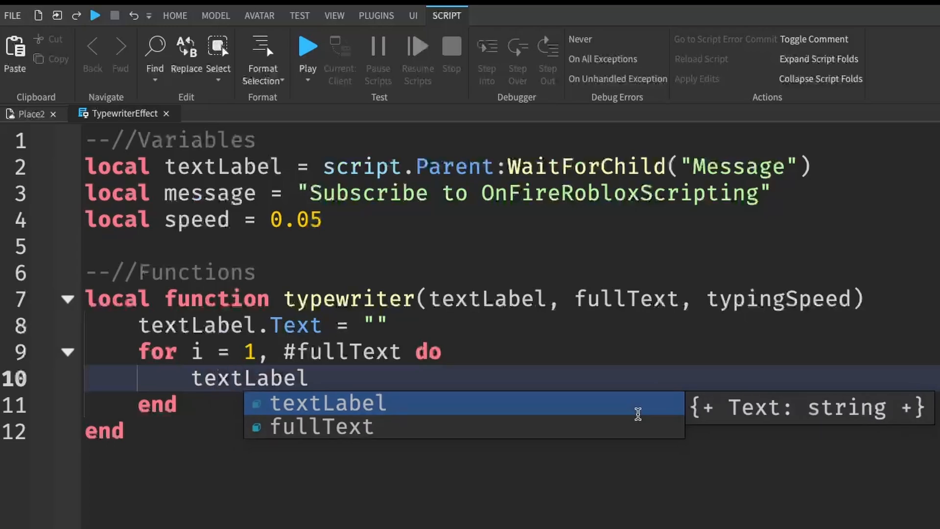
{"action": "type", "text": ".Text"}
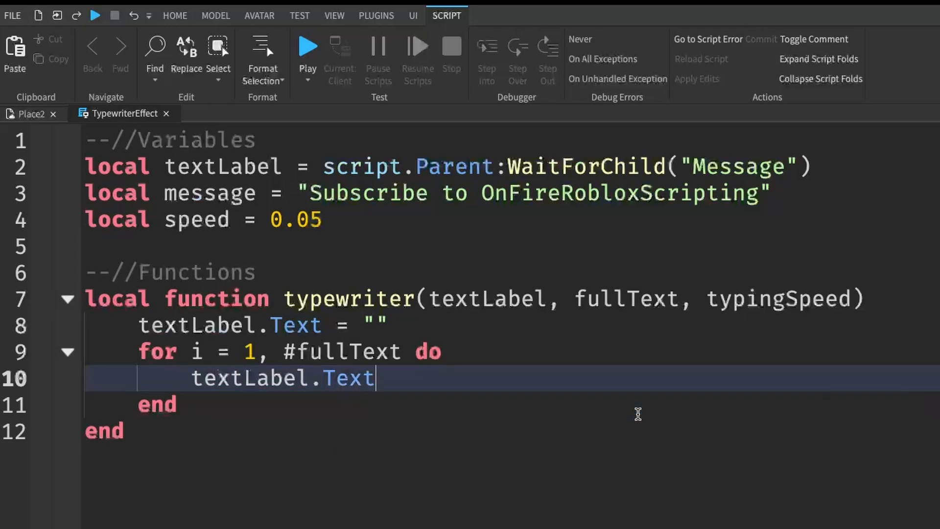
{"action": "type", "text": "= string"}
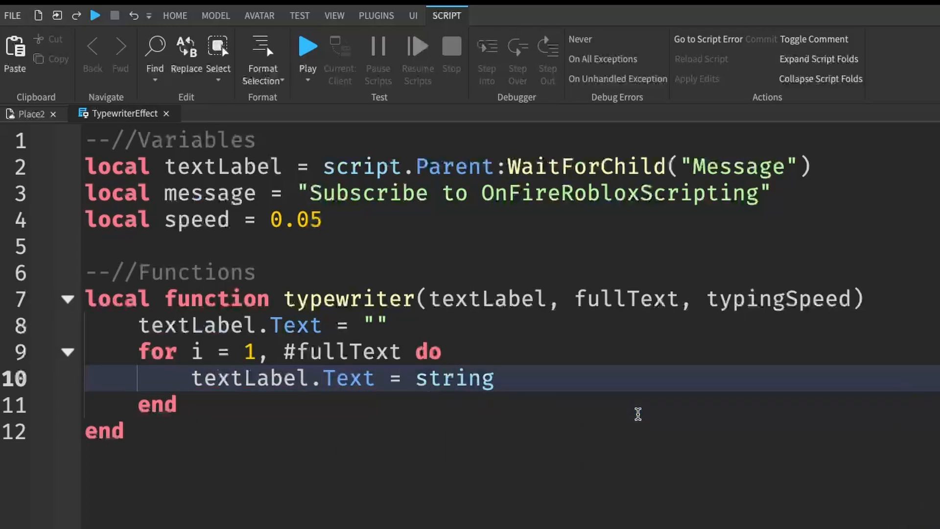
{"action": "type", "text": ".sub()"}
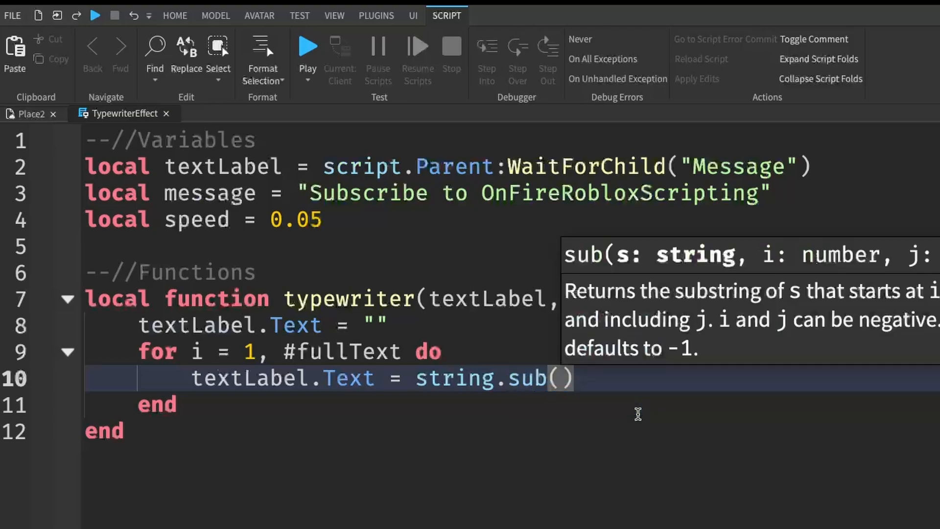
{"action": "type", "text": "fullText, 1"}
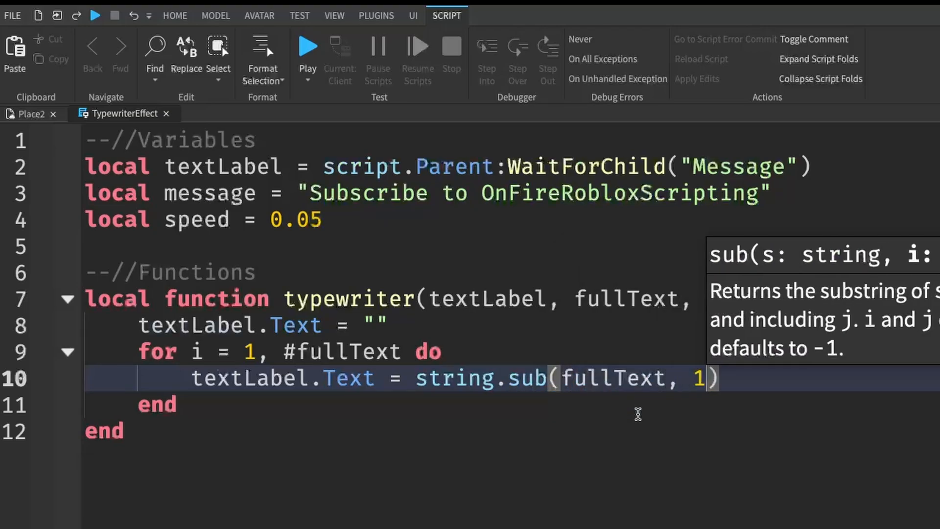
{"action": "type", "text": ", i"}
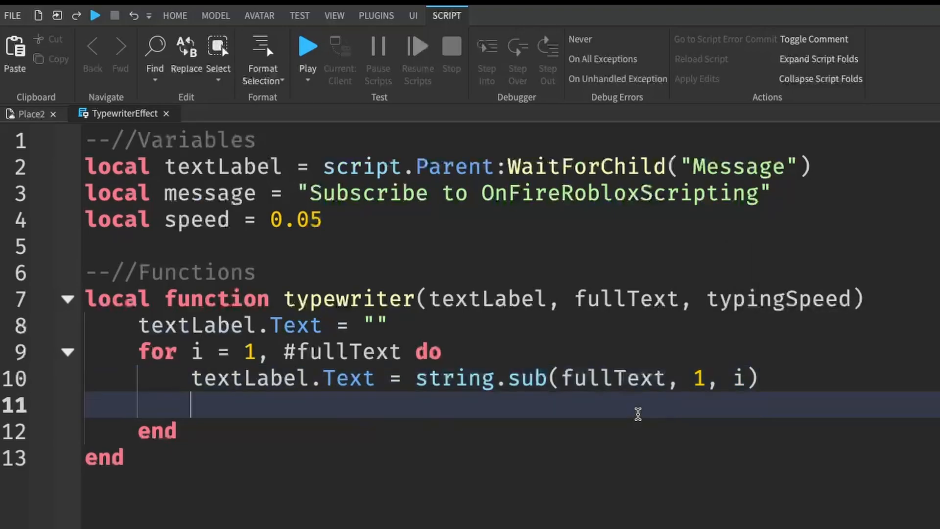
{"action": "type", "text": "task.wait()"}
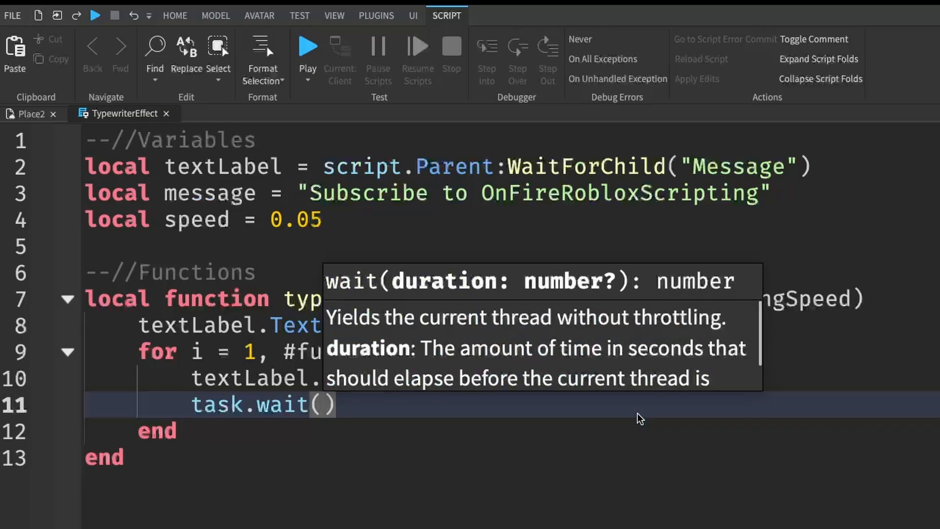
{"action": "type", "text": "typingSpeed"}
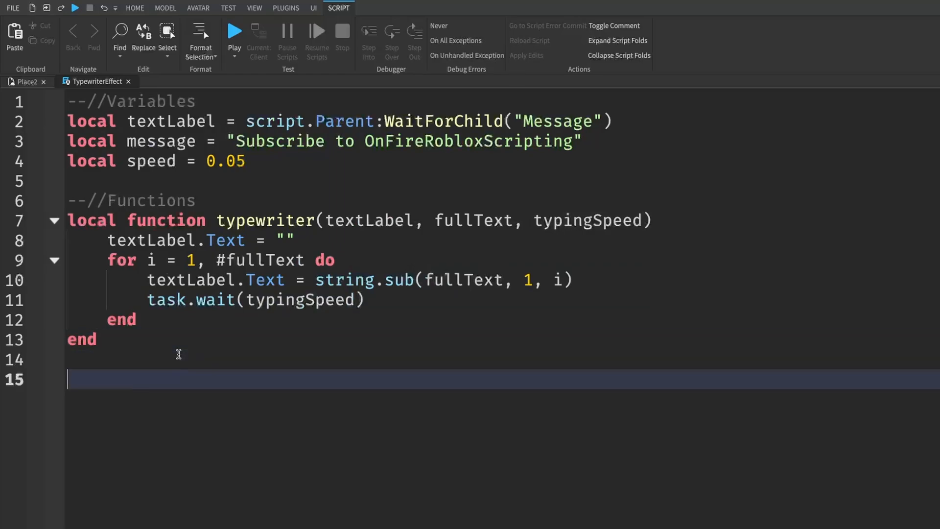
Step: Below the function, add task.wait(3) and call typewriter(textLabel, message, speed)
{"action": "type", "text": "task"}
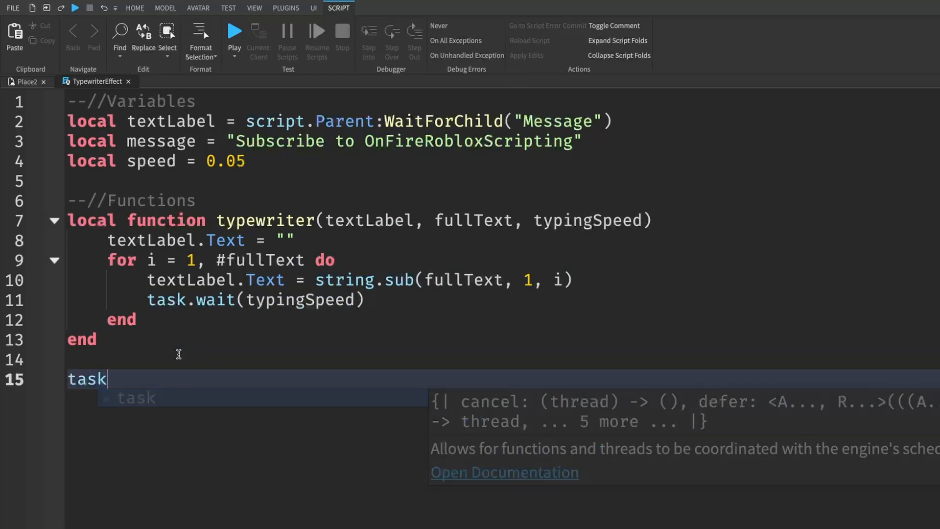
{"action": "type", "text": ".wait(3)"}
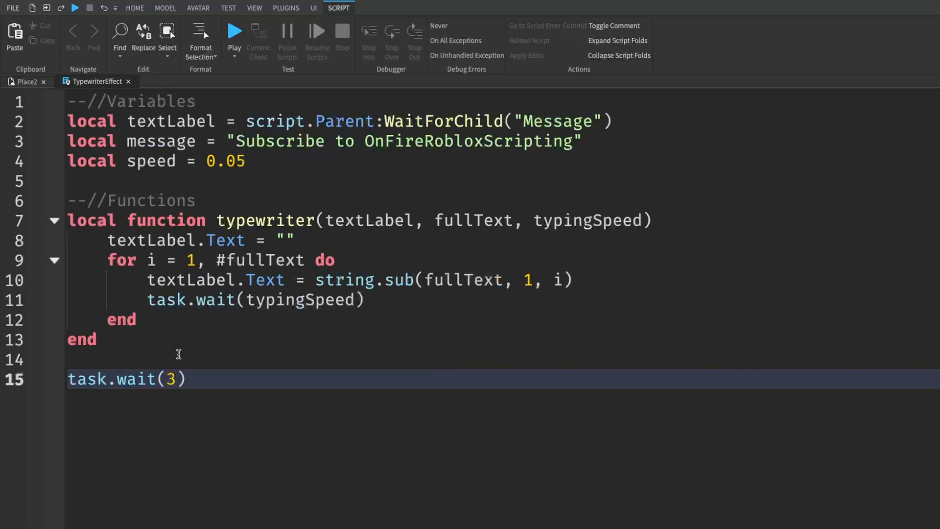
{"action": "key", "text": "enter"}
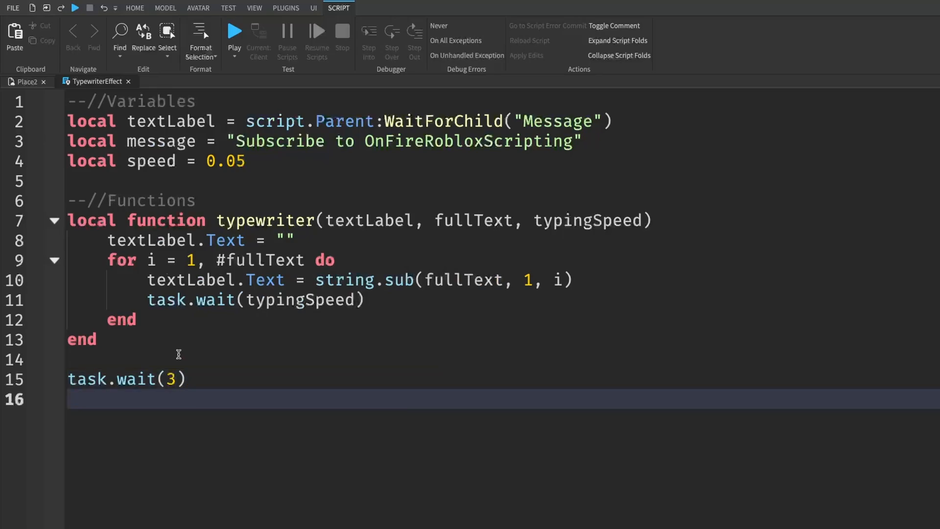
{"action": "type", "text": "type"}
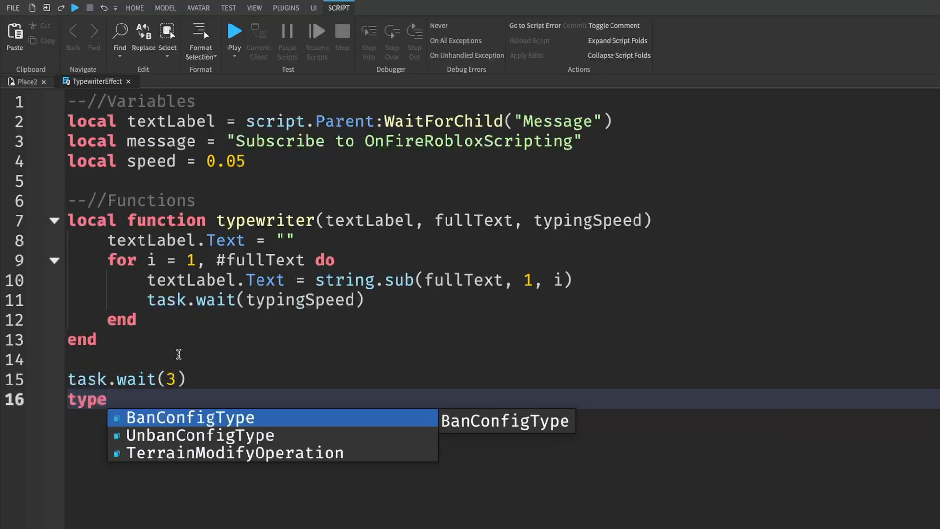
{"action": "type", "text": "writer()"}
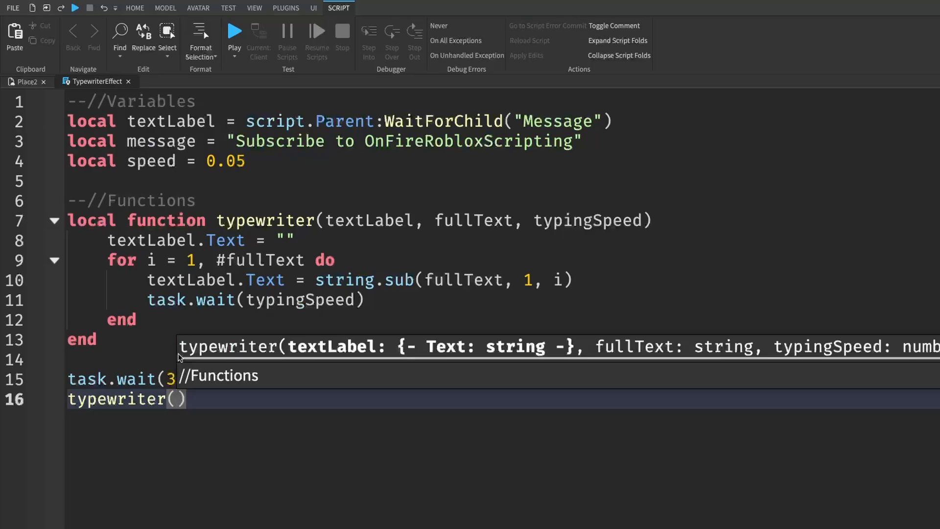
{"action": "type", "text": "textLabel,"}
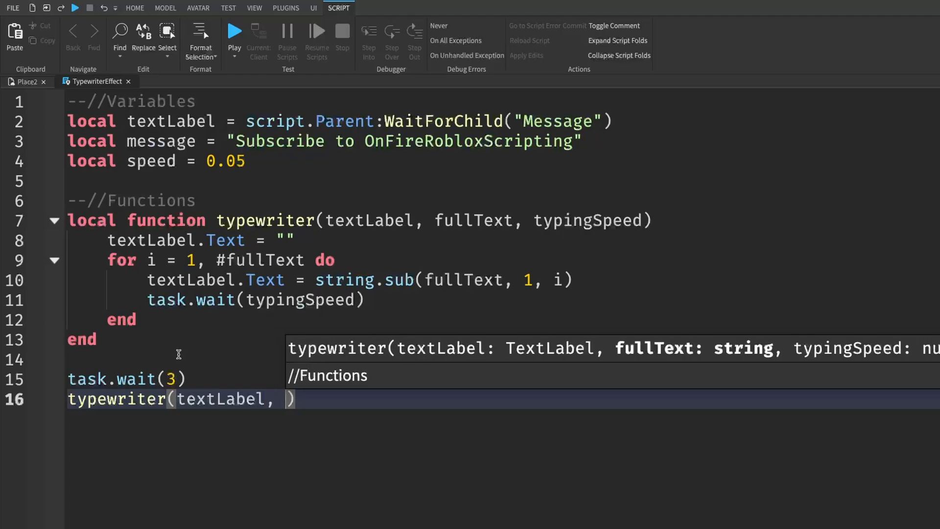
{"action": "type", "text": "message,"}
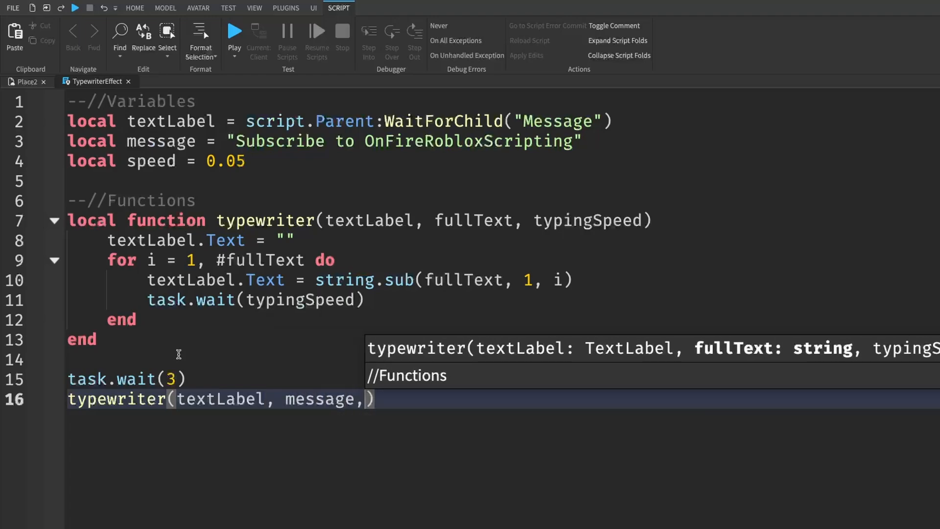
{"action": "type", "text": "speed"}
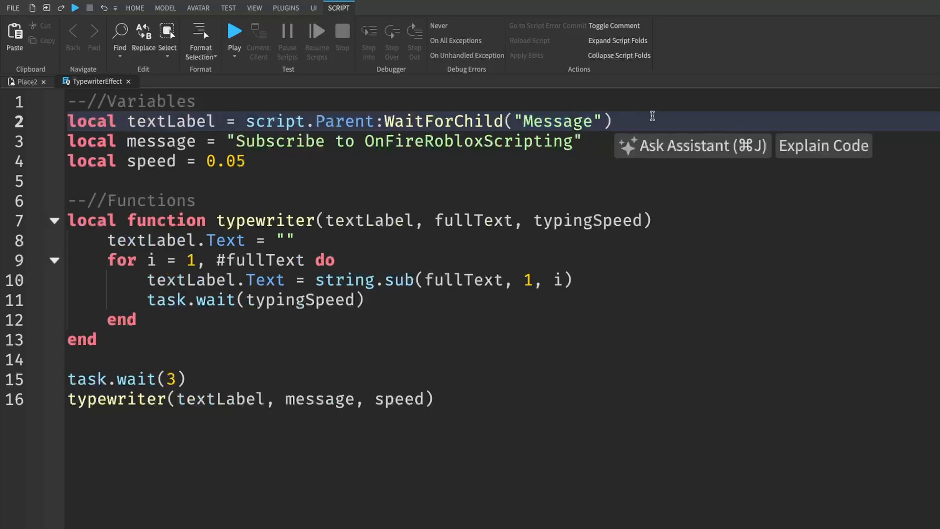
{"action": "double_click", "coordinate": [160, 141]}
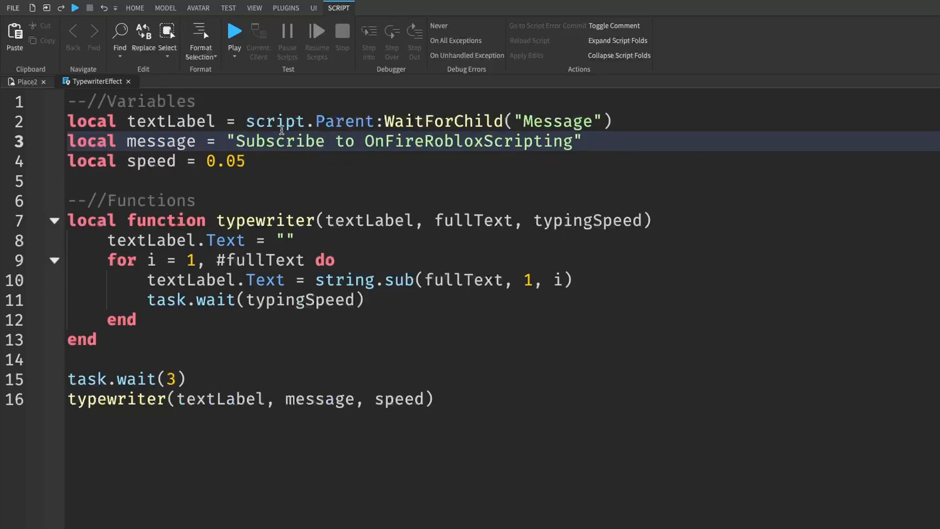
{"action": "left_click_drag", "start_coordinate": [235, 141], "coordinate": [573, 141]}
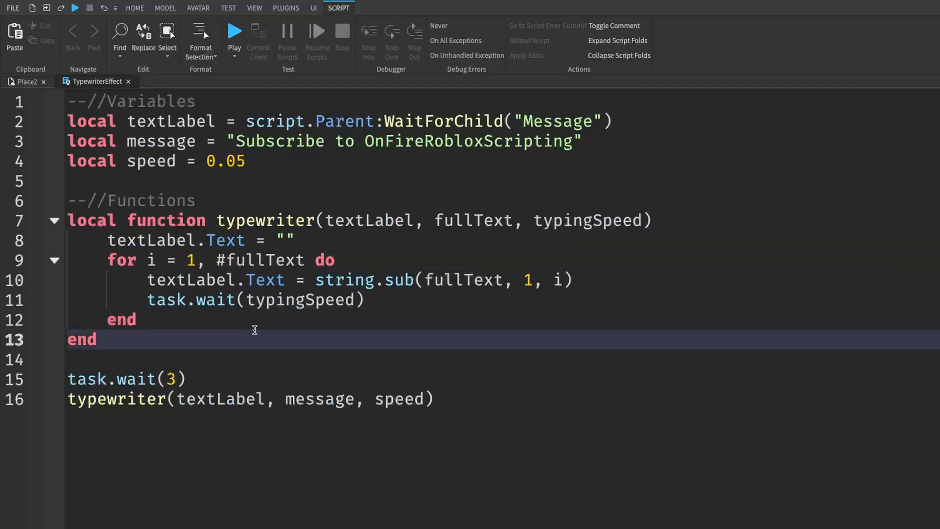
{"action": "mouse_move", "coordinate": [151, 259]}
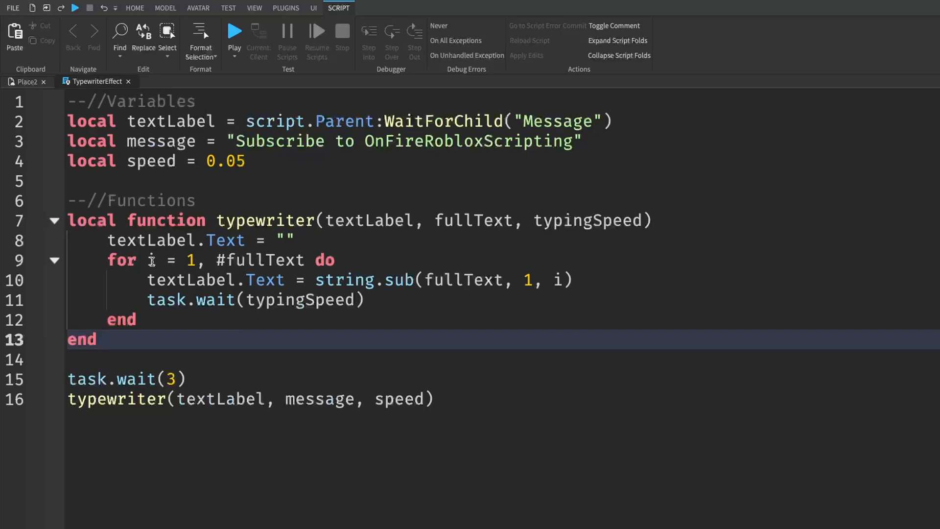
{"action": "double_click", "coordinate": [408, 141]}
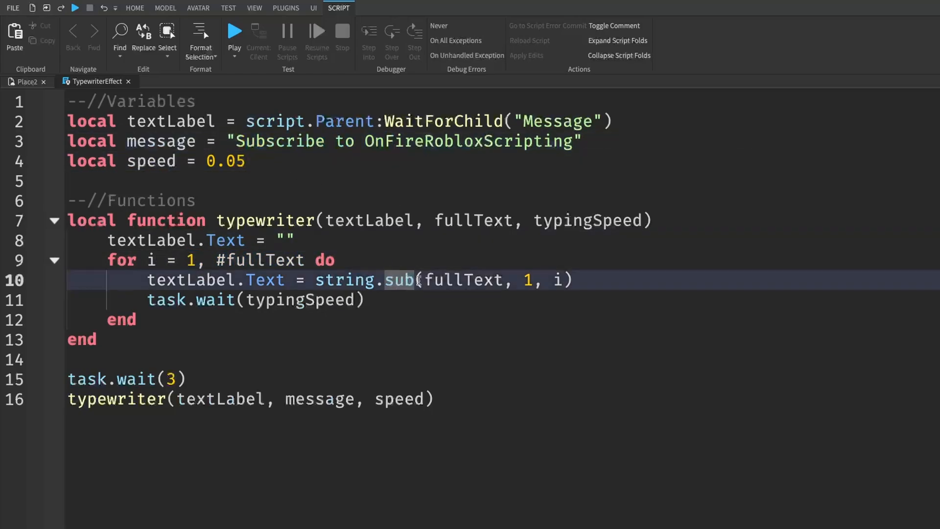
{"action": "double_click", "coordinate": [267, 141]}
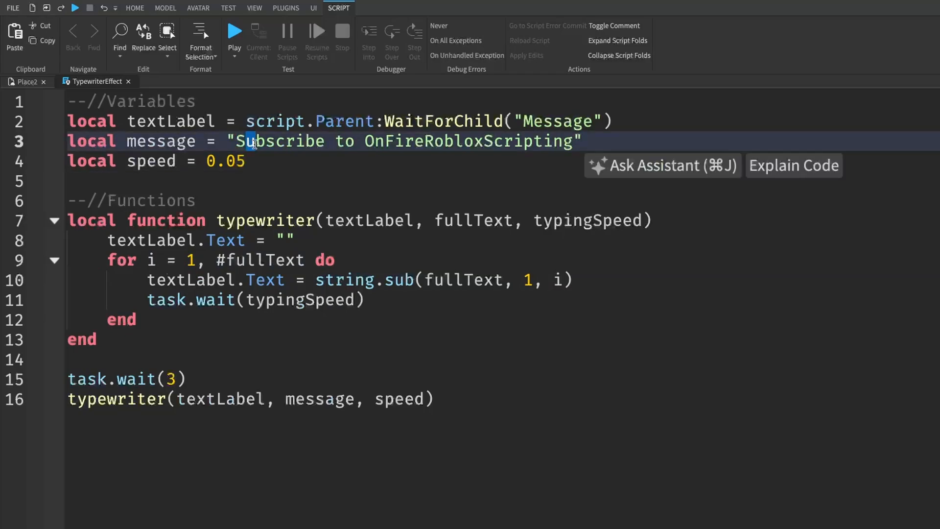
{"action": "double_click", "coordinate": [249, 141]}
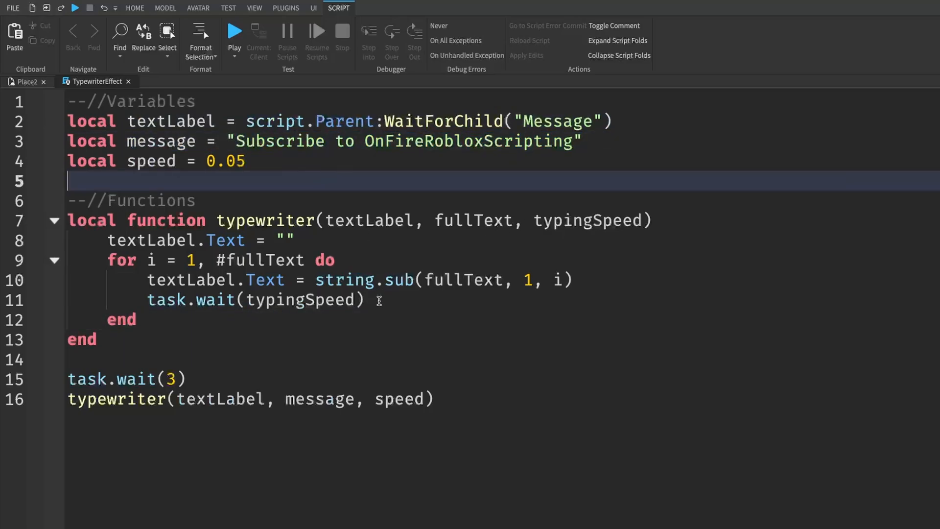
{"action": "double_click", "coordinate": [301, 300]}
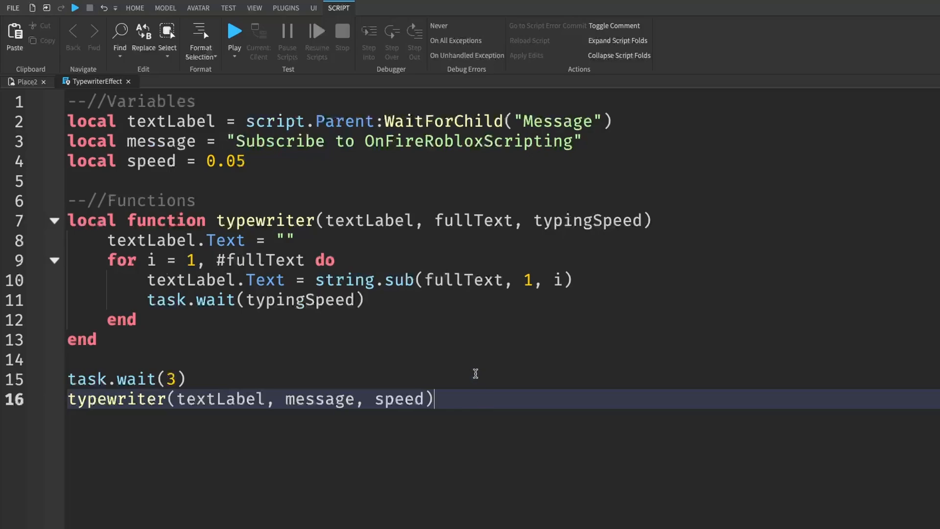
{"action": "mouse_move", "coordinate": [475, 425]}
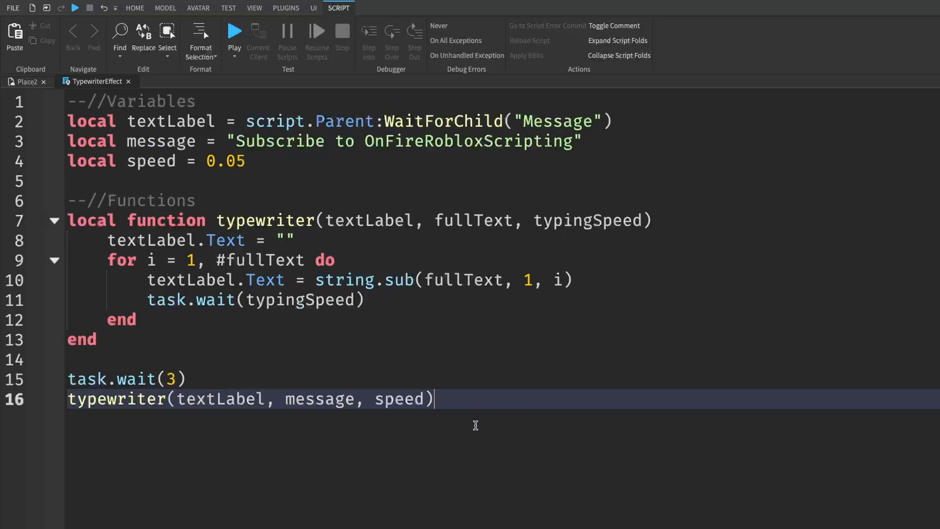
{"action": "mouse_move", "coordinate": [472, 430]}
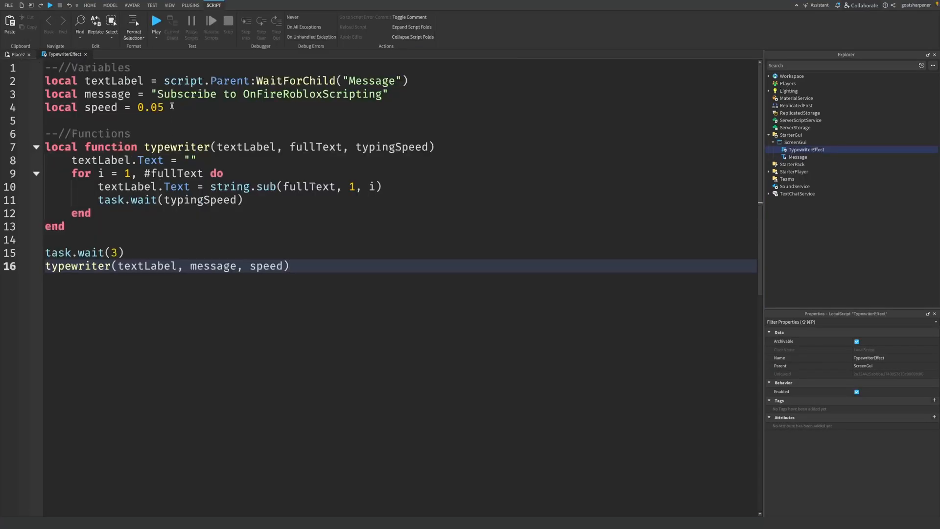
Step: Change the speed variable to 0.1 and run a playtest to watch the typewriter message
{"action": "type", "text": "0.01"}
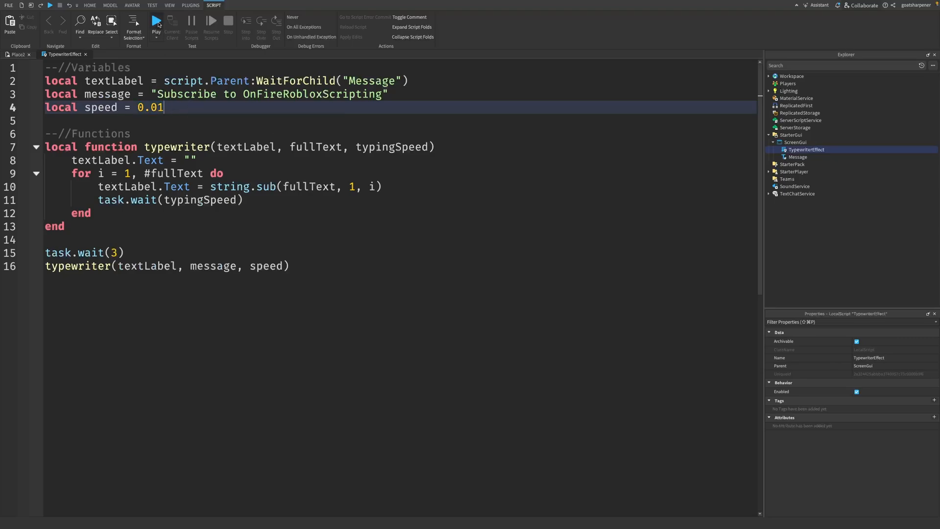
{"action": "left_click", "coordinate": [156, 22]}
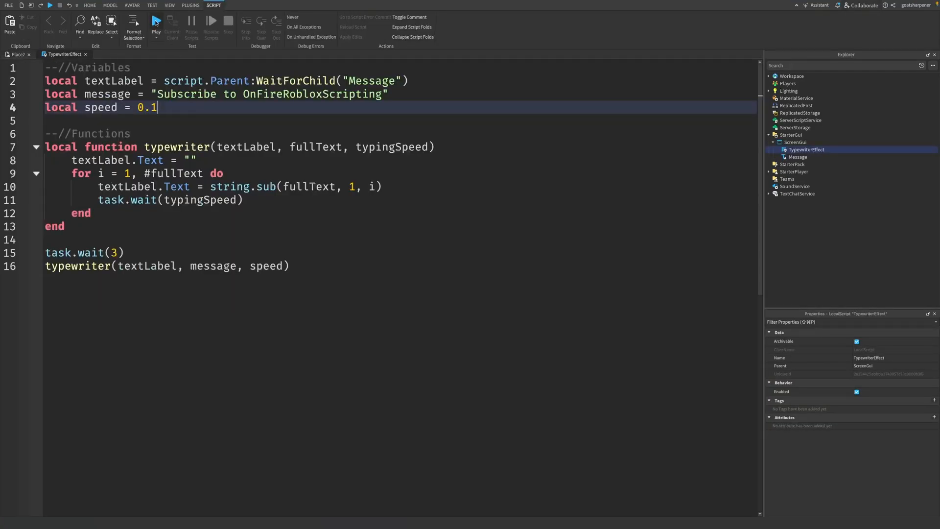
{"action": "left_click", "coordinate": [156, 21]}
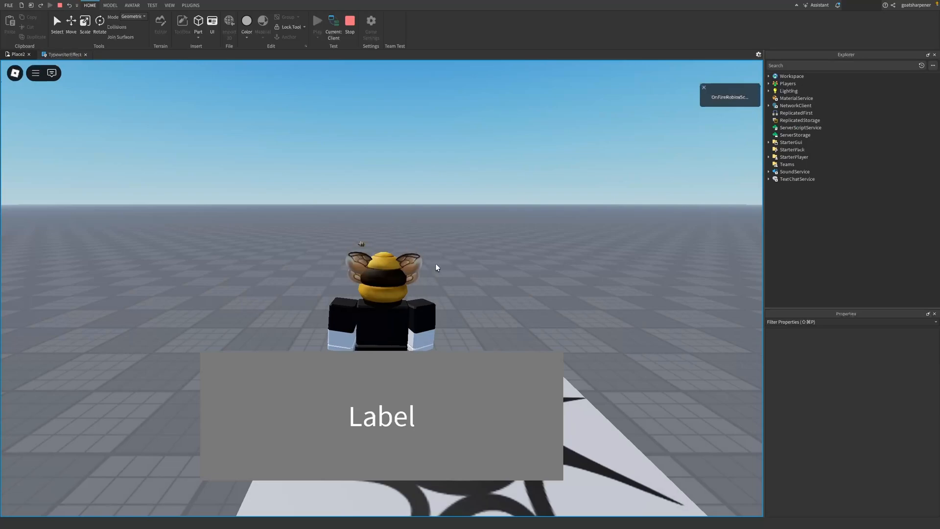